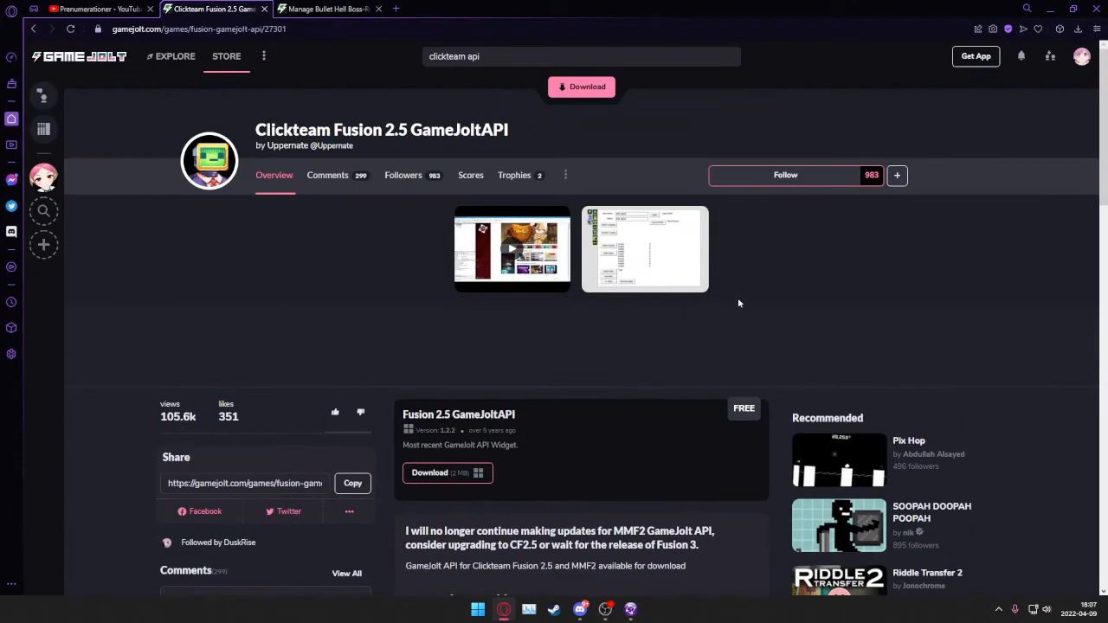
mouse_move(420, 134)
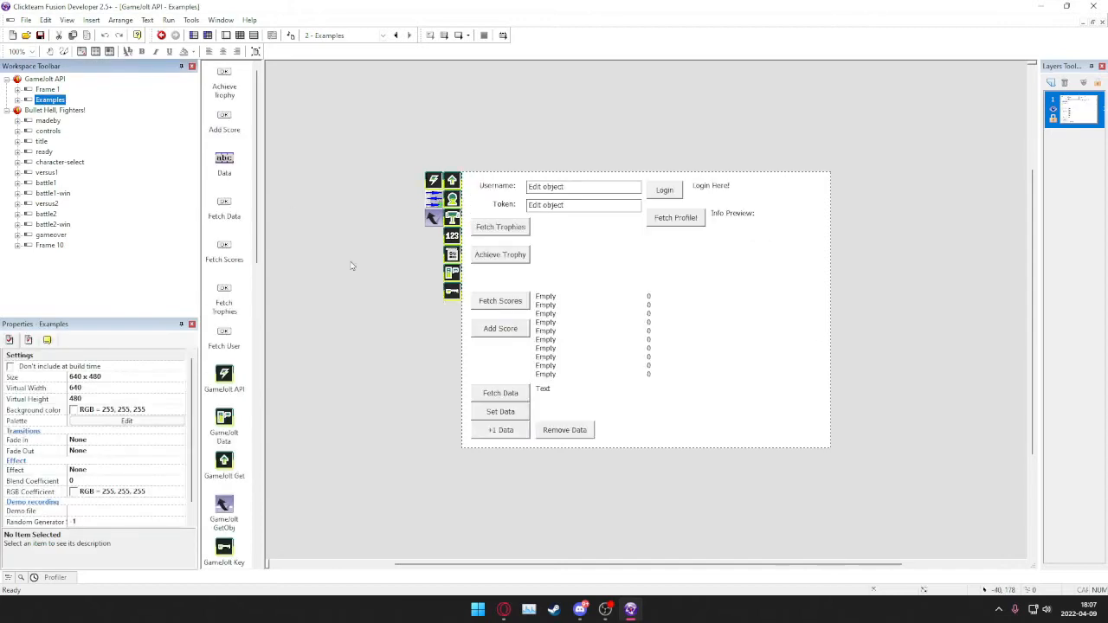
mouse_move(419, 267)
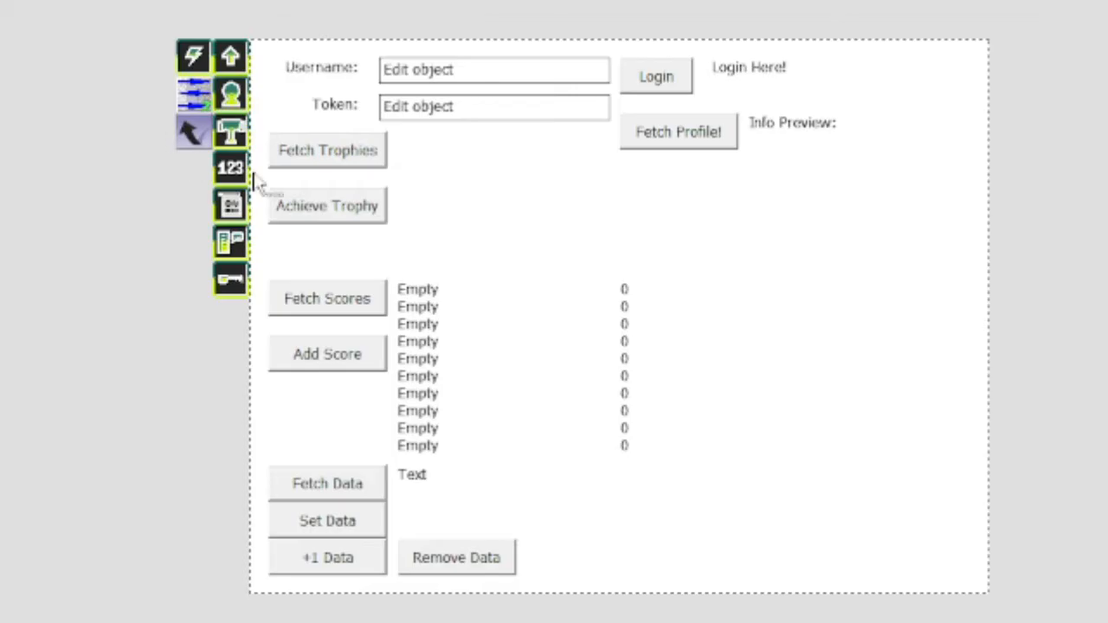
Move the Fetch Trophies button next to Achieve Trophy in the Examples frame.
left_click(326, 150)
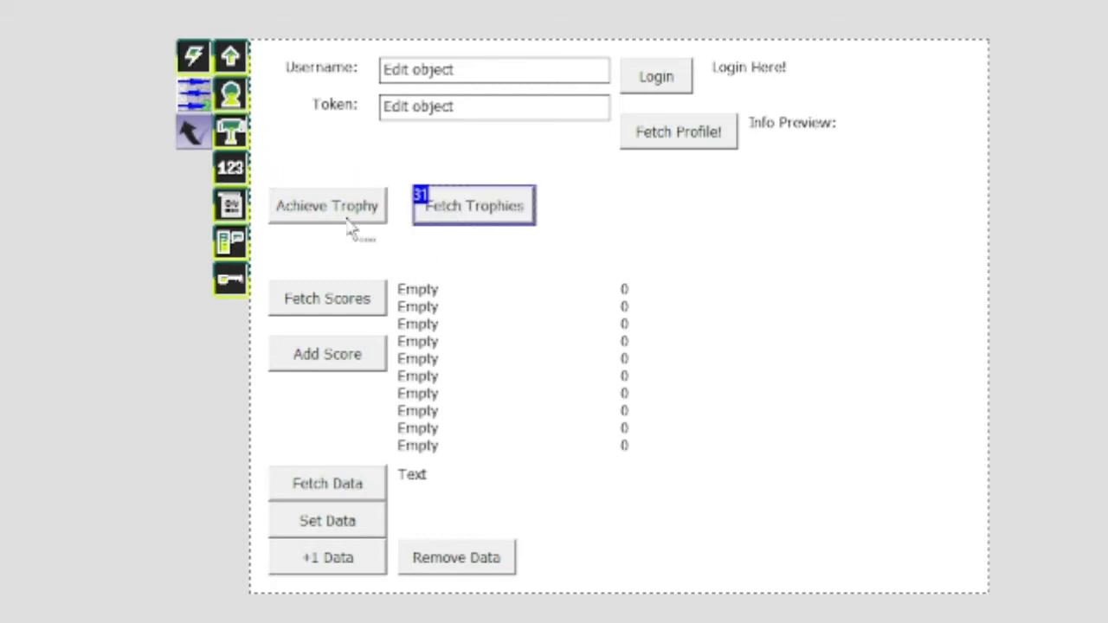
mouse_move(683, 169)
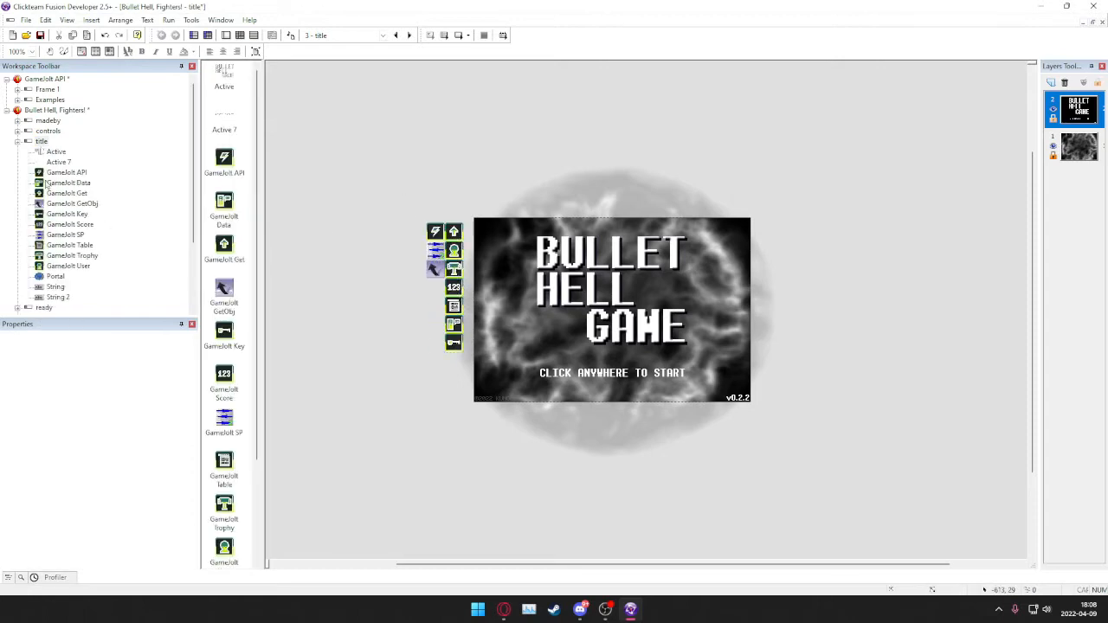
Bring up the title frame's properties after pasting in the GameJolt API, Data, Trophy and User objects.
left_click(50, 100)
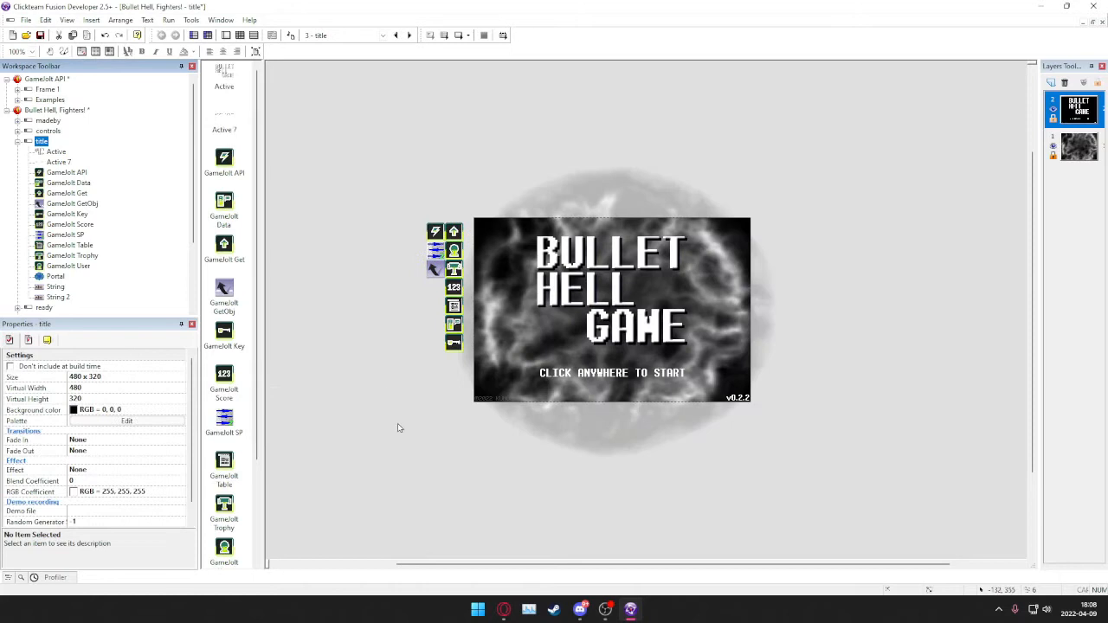
left_click(612, 372)
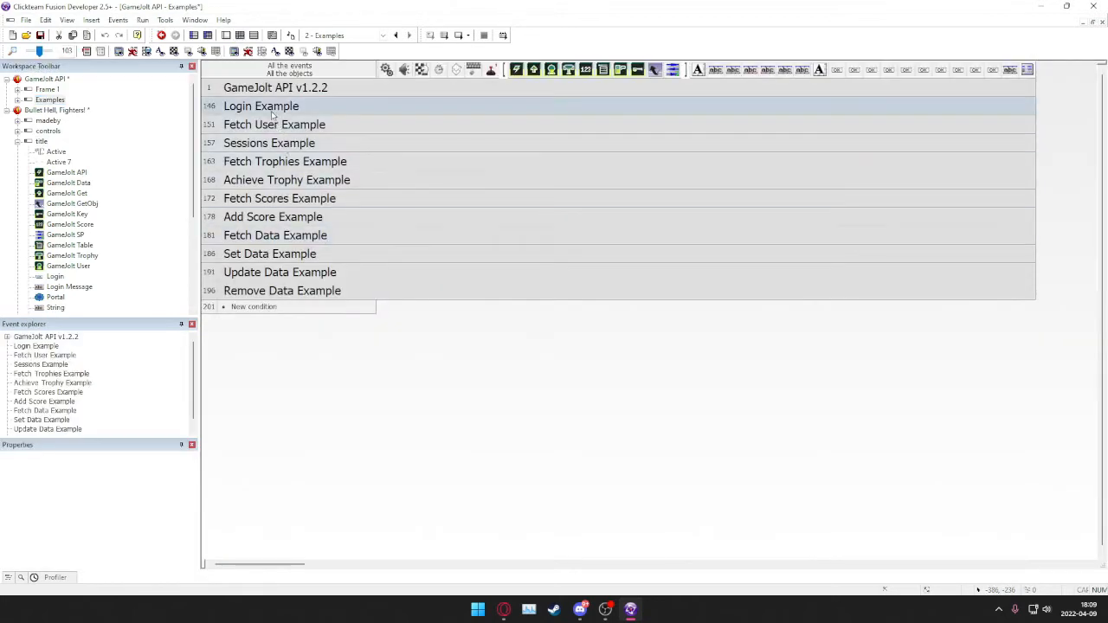
Copy the expanded Login Example group's login button and loop events into the title frame.
left_click(260, 106)
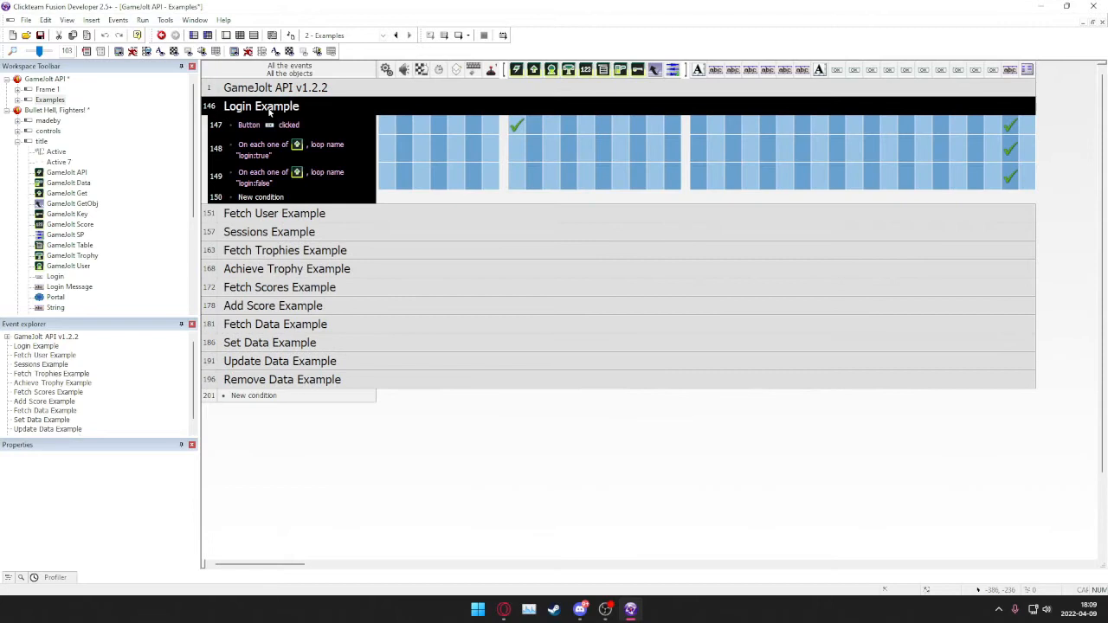
mouse_move(39, 141)
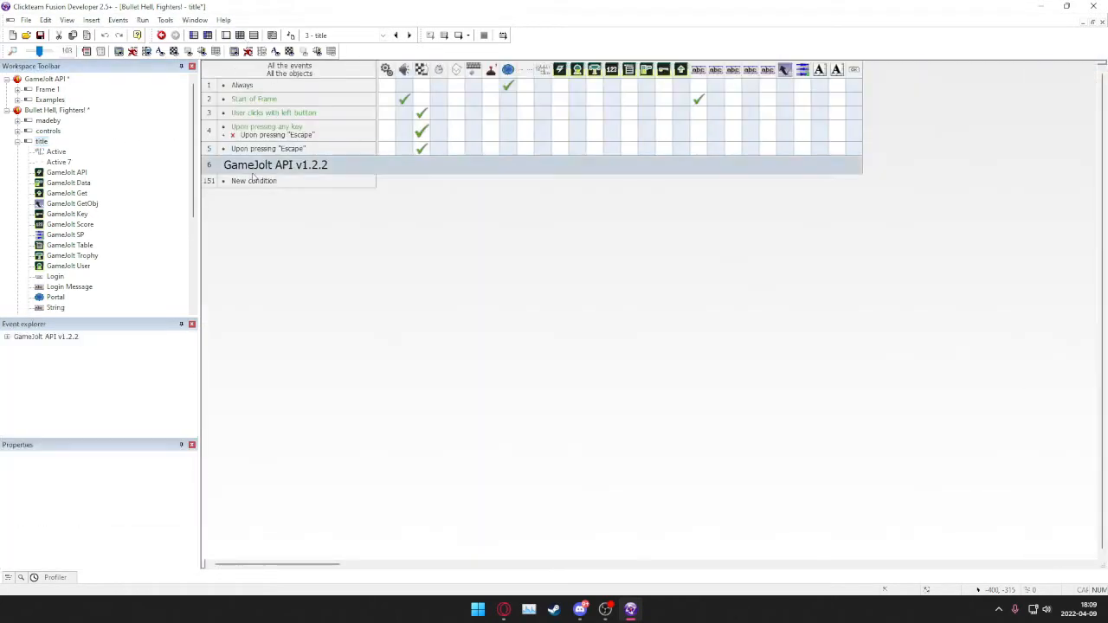
left_click(254, 180)
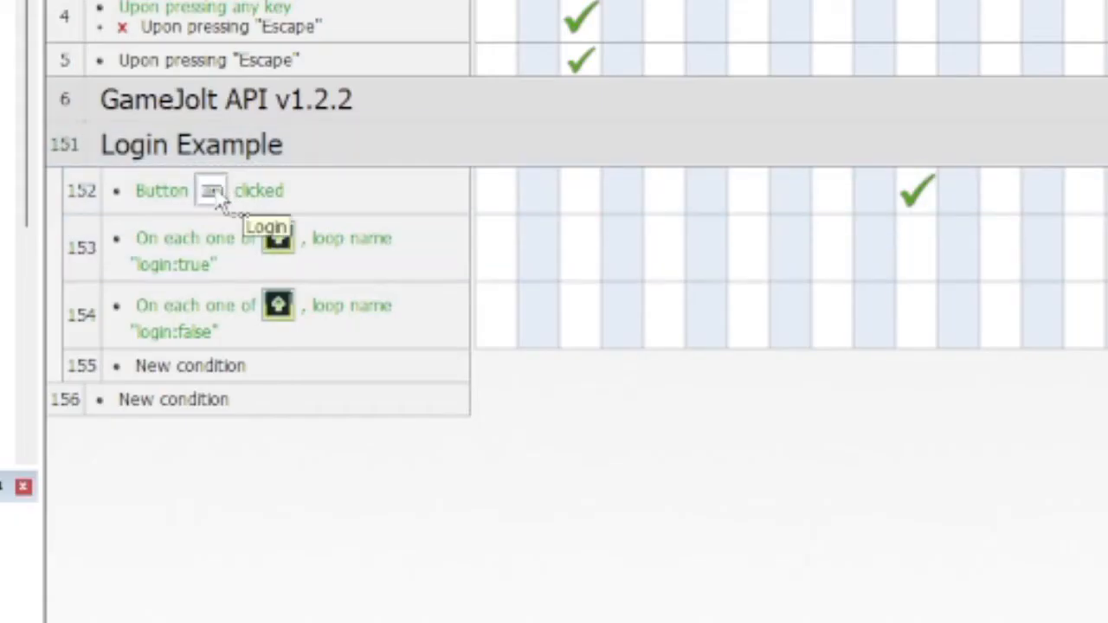
left_click(260, 316)
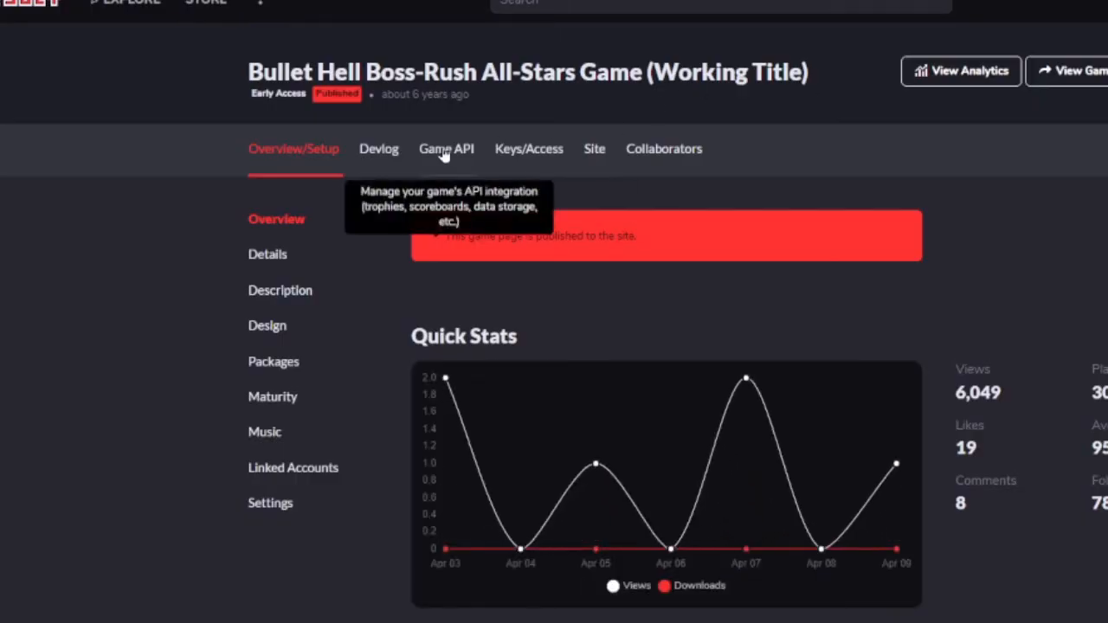
Go to the Game API section and its API Settings for Bullet Hell Boss-Rush All-Stars.
left_click(446, 148)
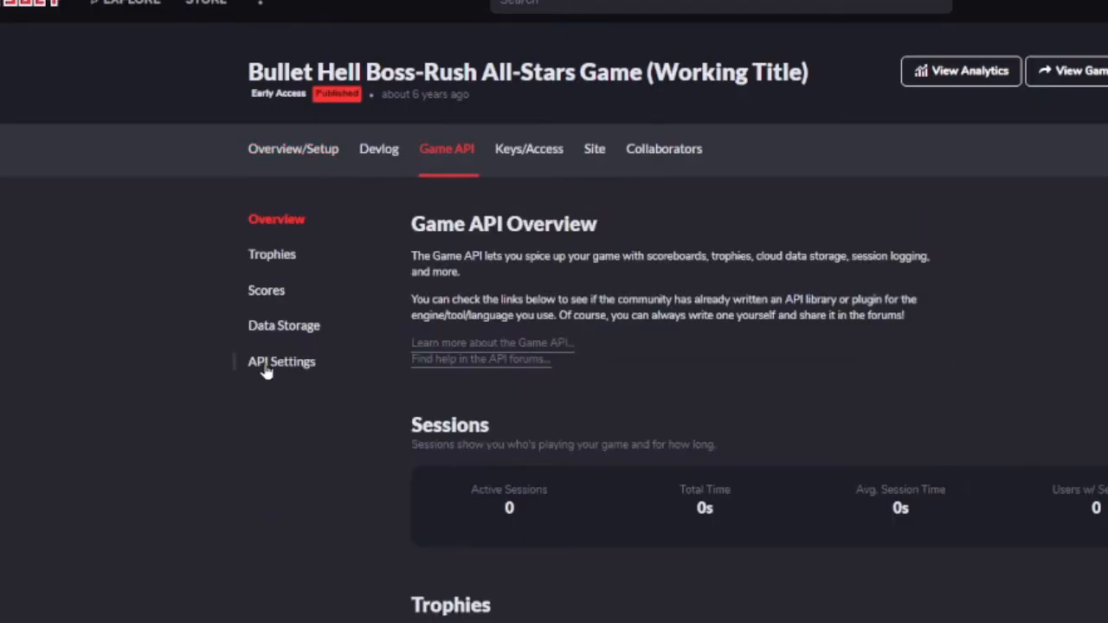
left_click(281, 361)
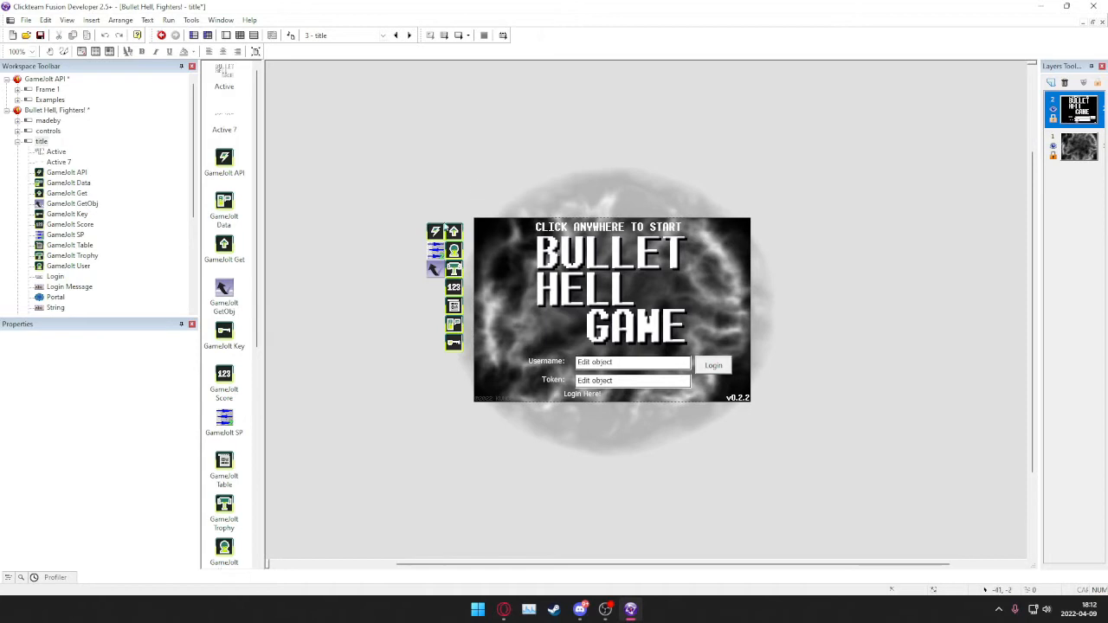
left_click(435, 231)
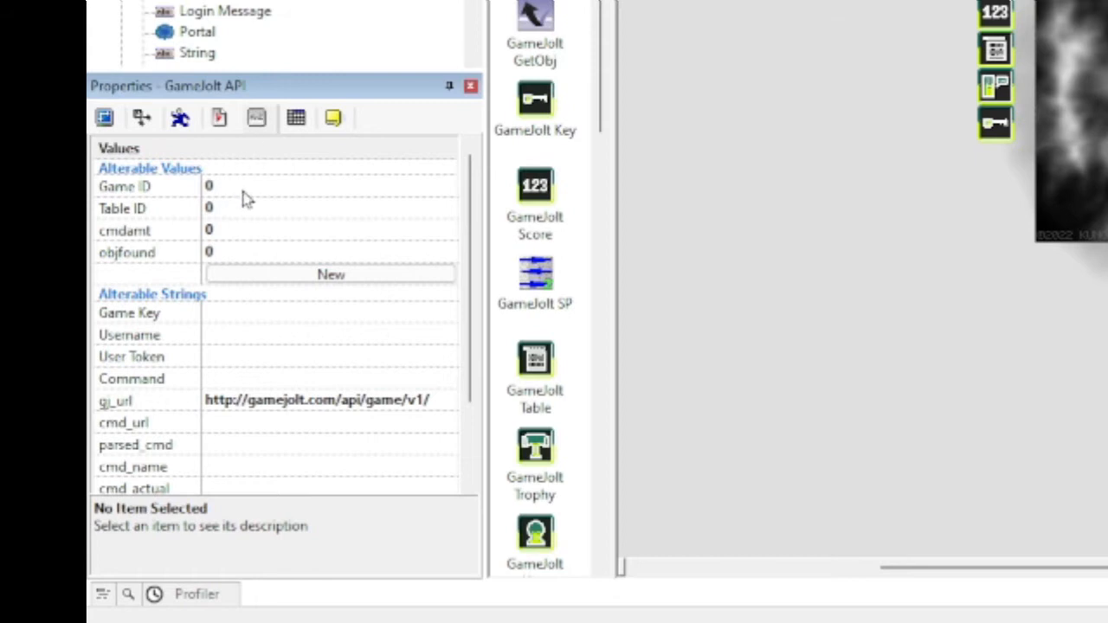
left_click(125, 186)
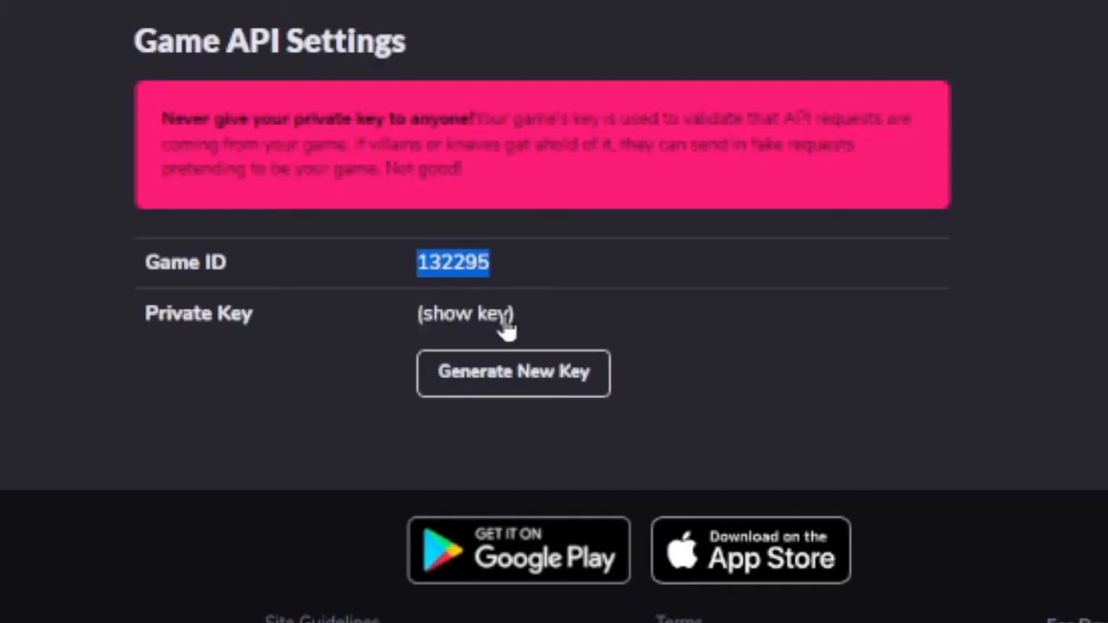
left_click(466, 313)
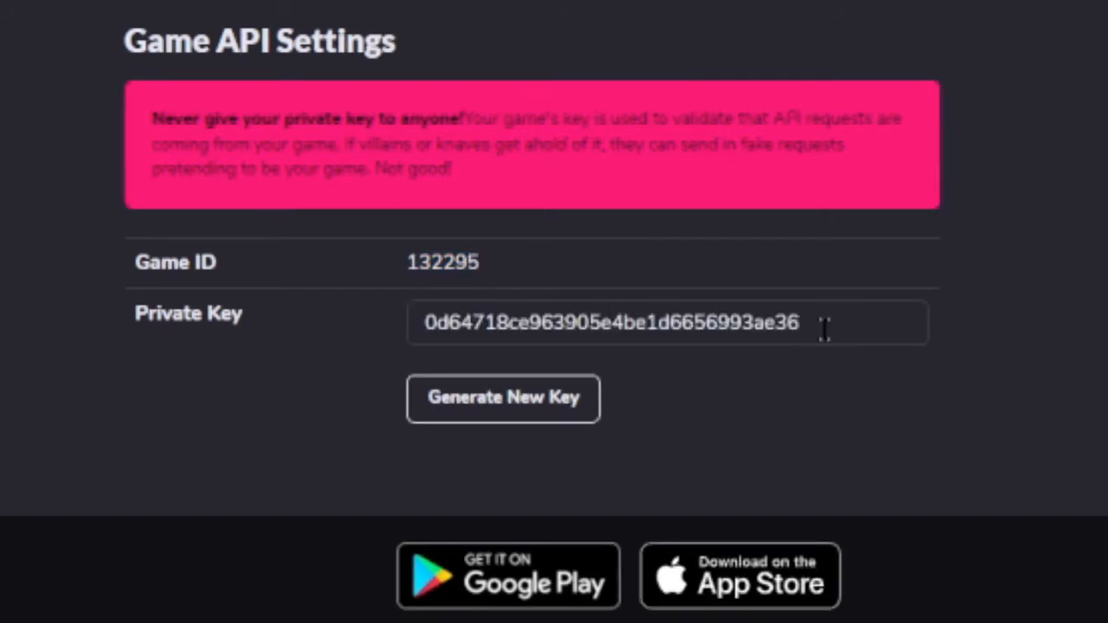
triple_click(611, 322)
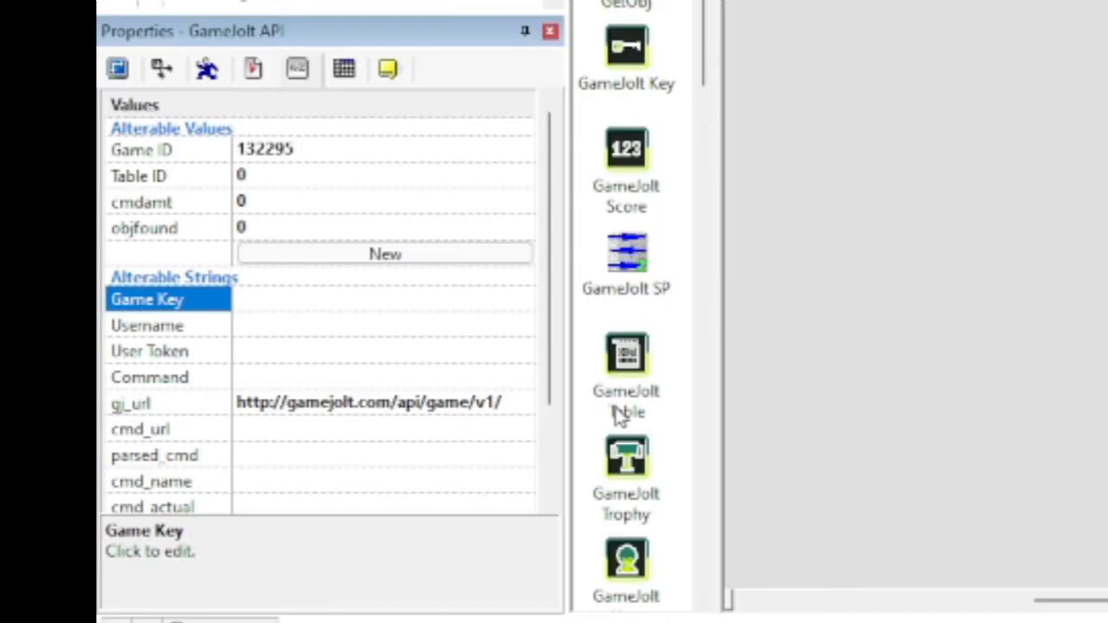
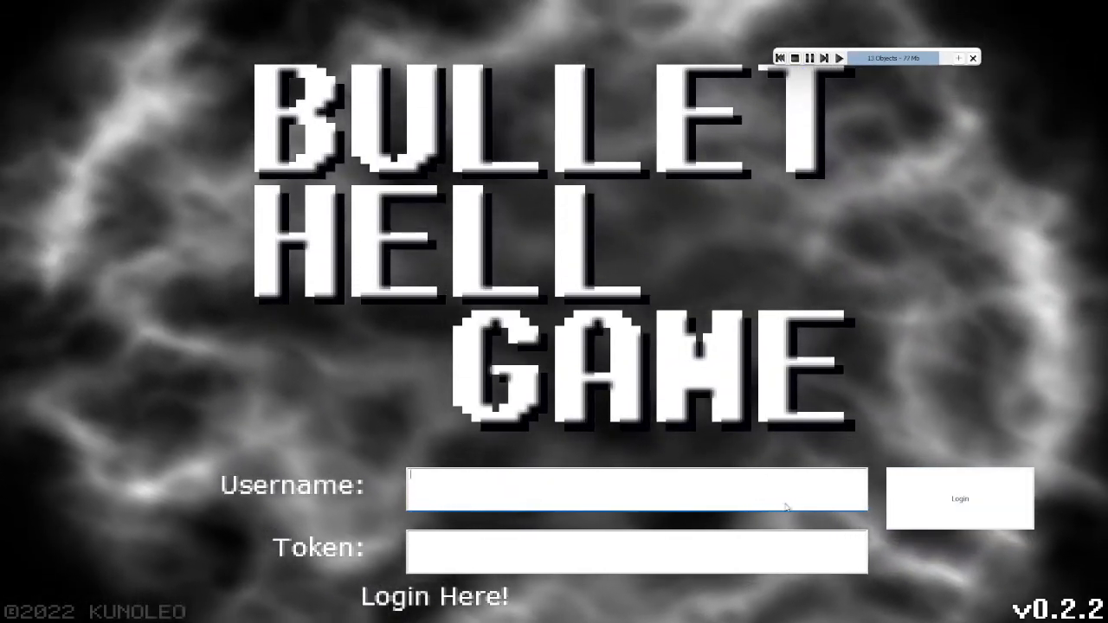
Test-run the title frame and enter 'gfgdfgdfgd' in the Username field.
type("gfgdfgdfgd")
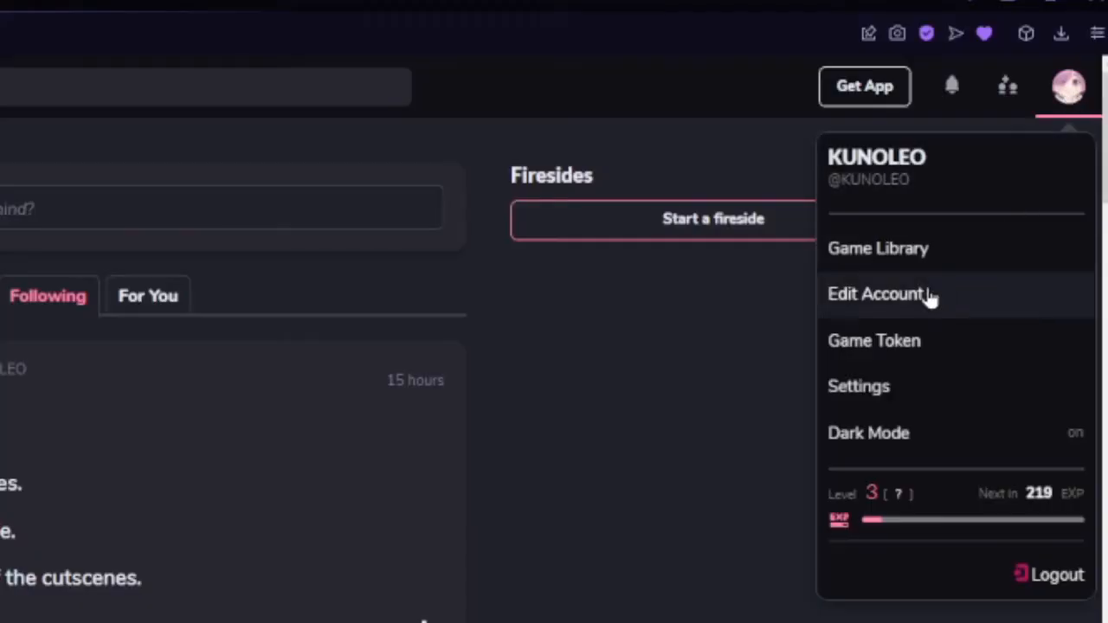
Bring up the Game Jolt account menu to locate the Game Token.
left_click(873, 341)
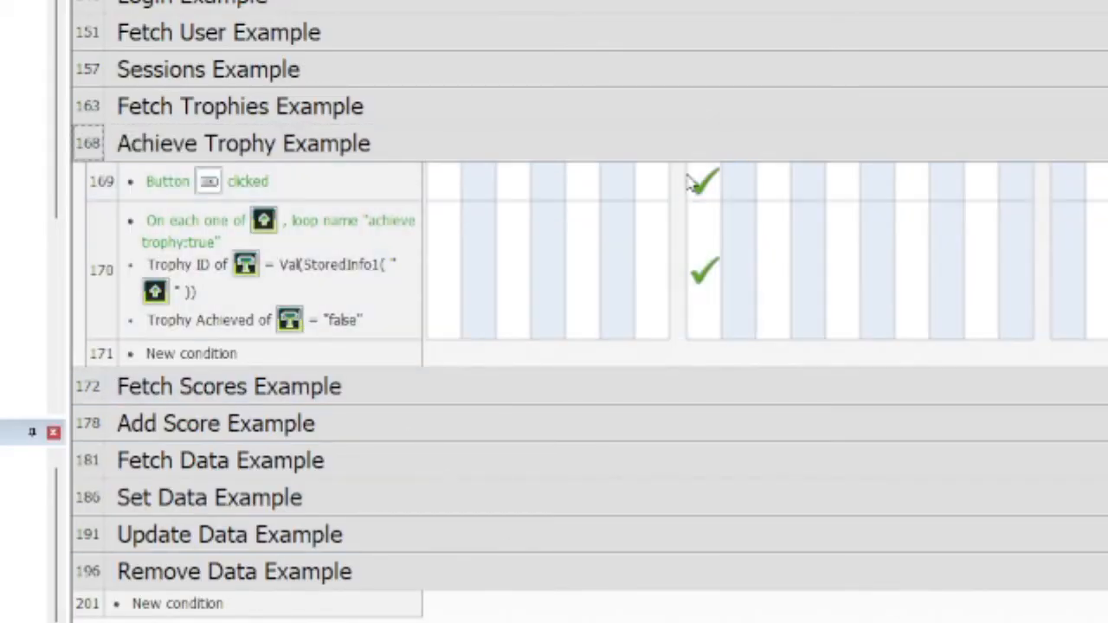
View the Achieve Trophy button event's actions, then return to the title frame layout.
left_click(243, 143)
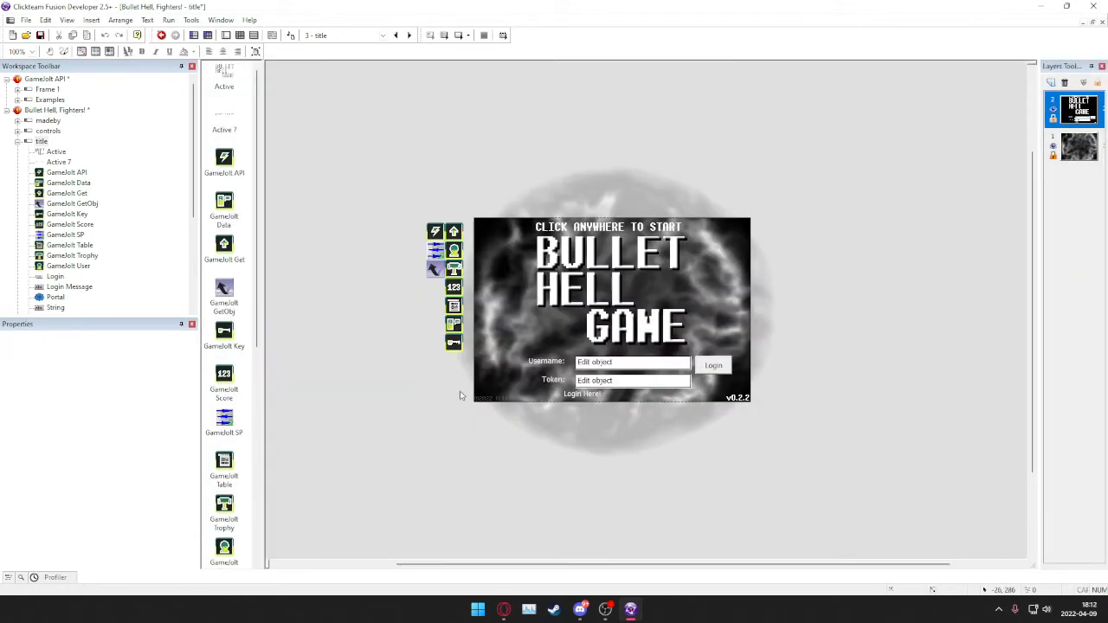
mouse_move(515, 520)
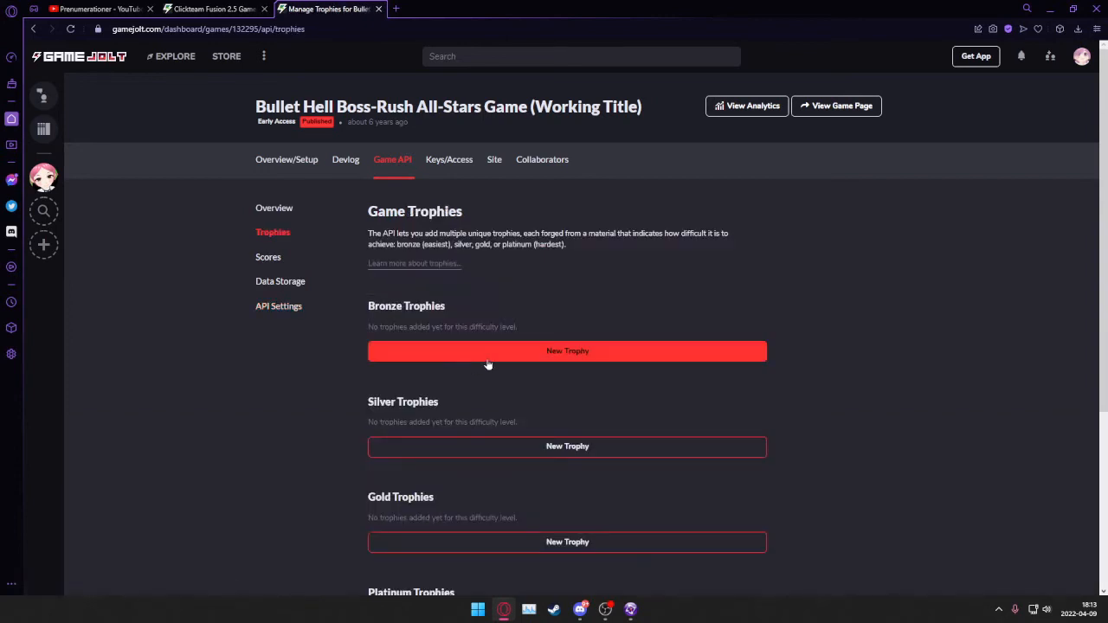
Enter the 'First timer.' trophy's details, describing logging in for the first time.
scroll("down", 3)
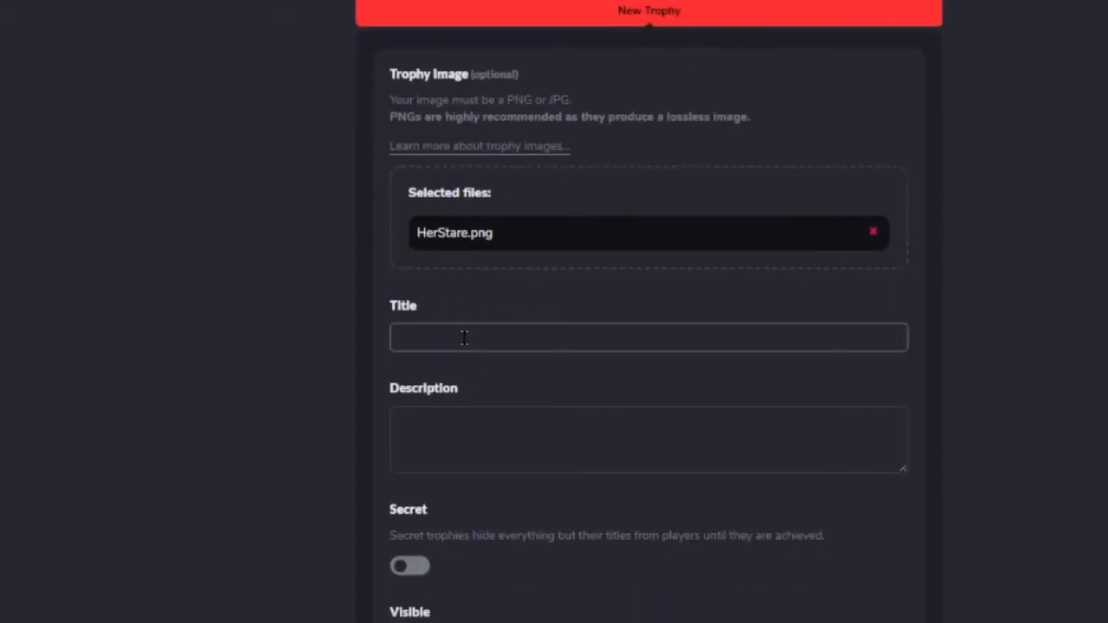
type("Login")
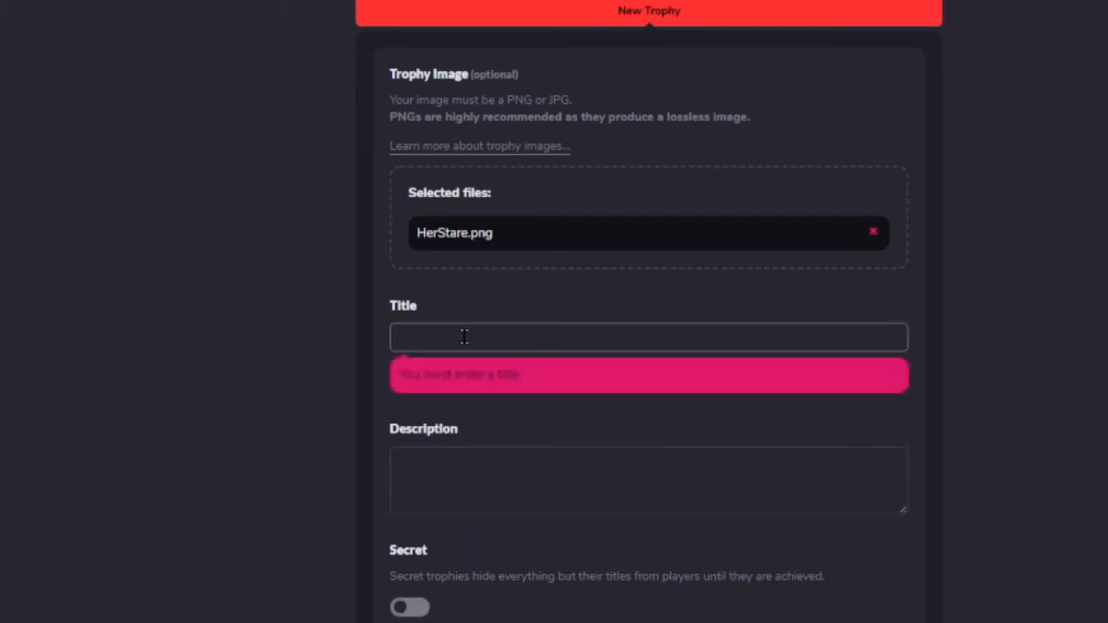
type("First timer.")
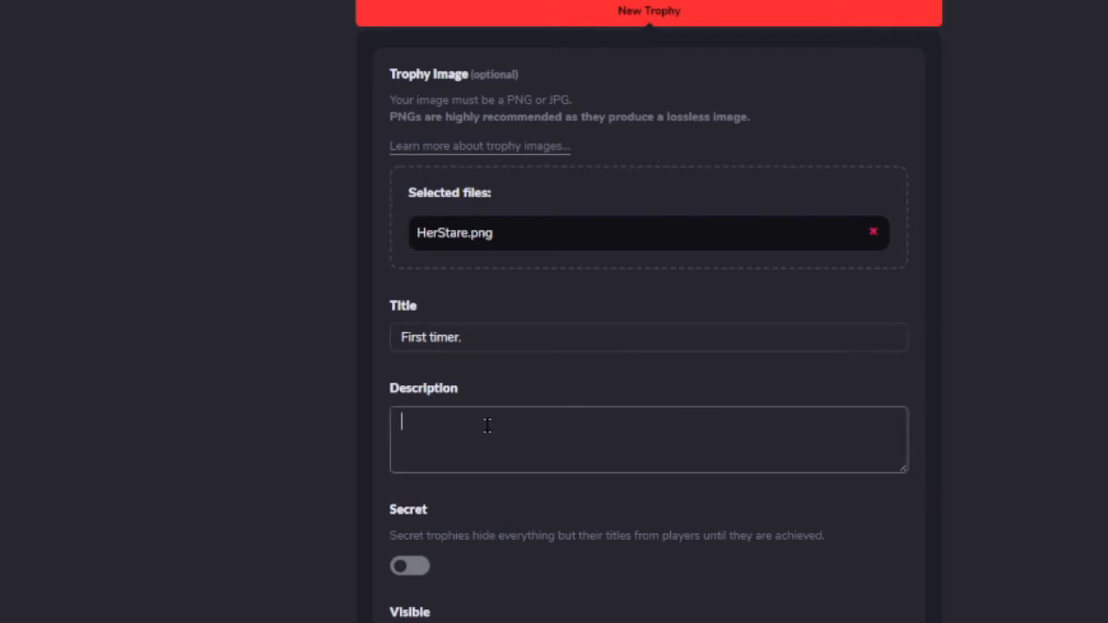
type("Login")
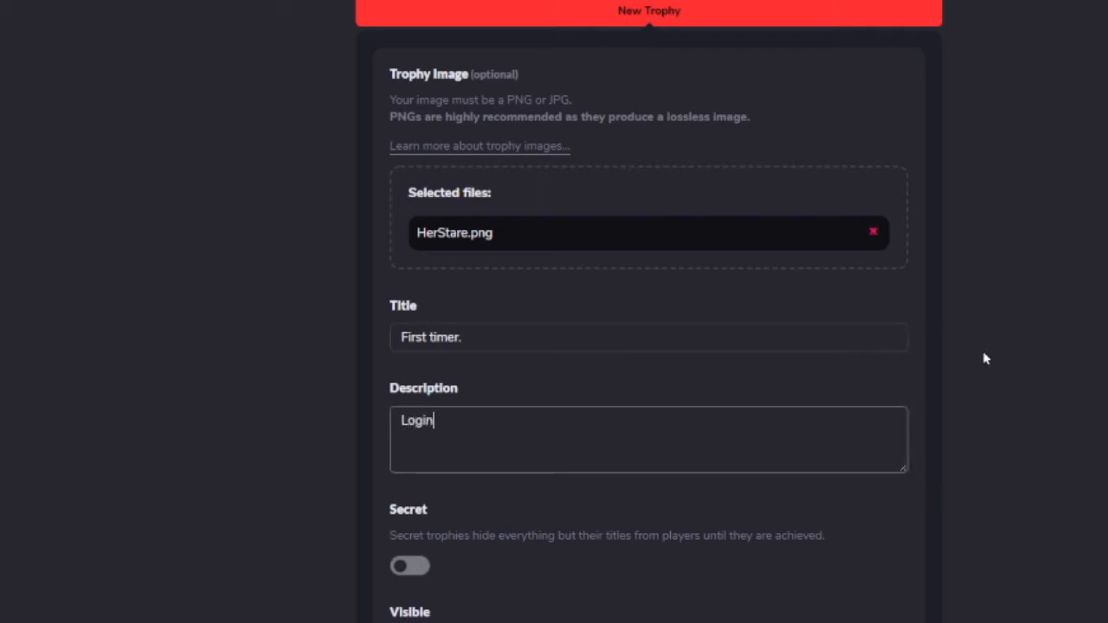
type("for the first ti")
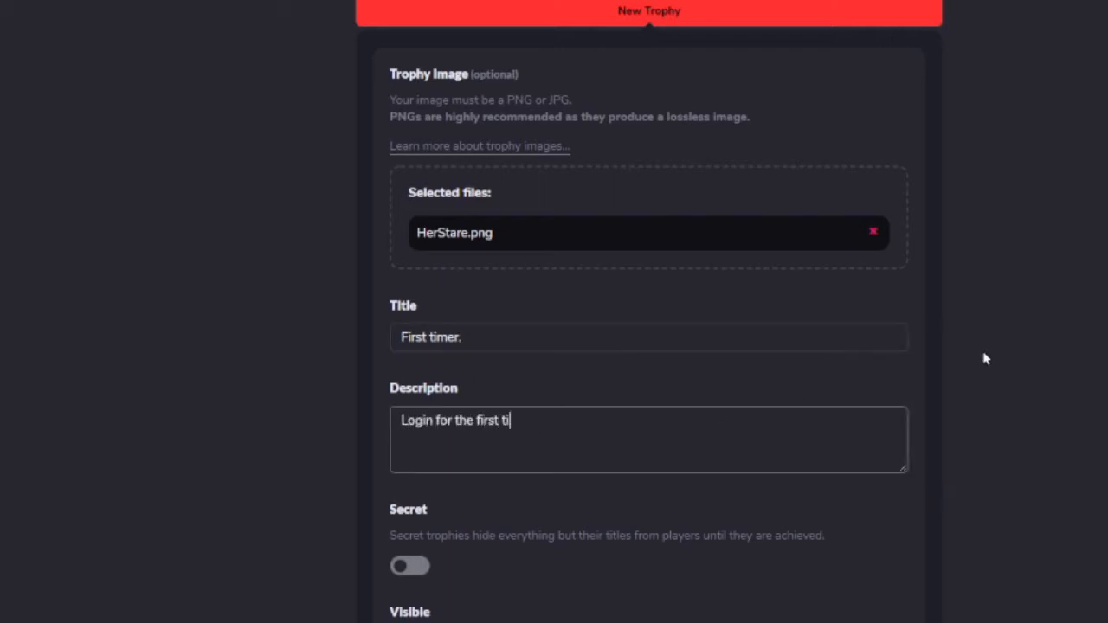
type("me with Game Jolt")
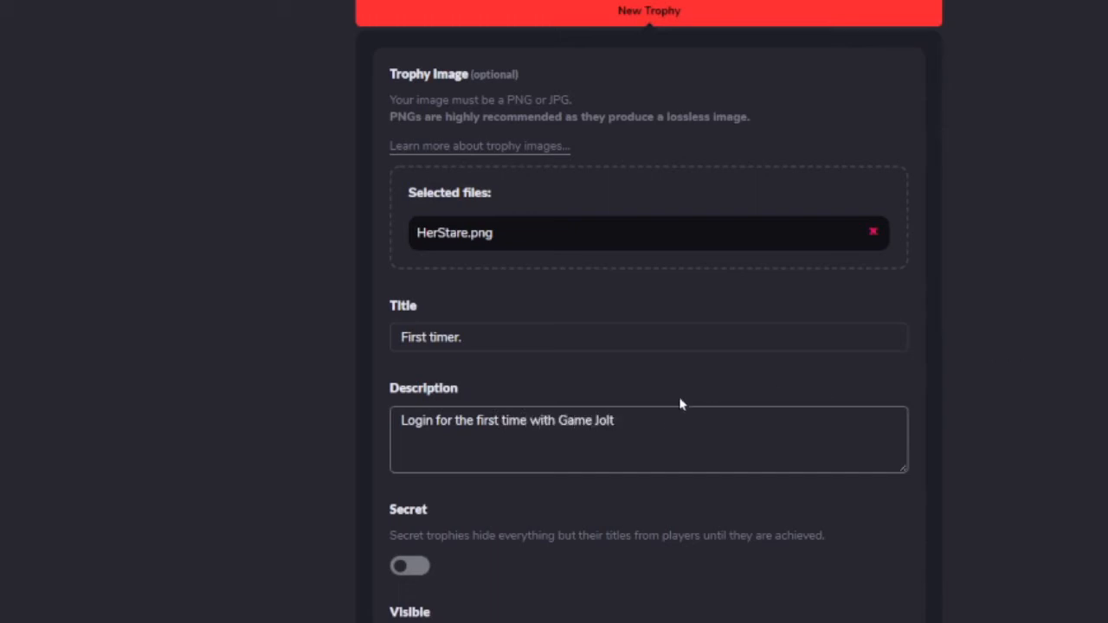
Test the Secret and Visible switches, leave both off, and save the trophy.
scroll("down", 3)
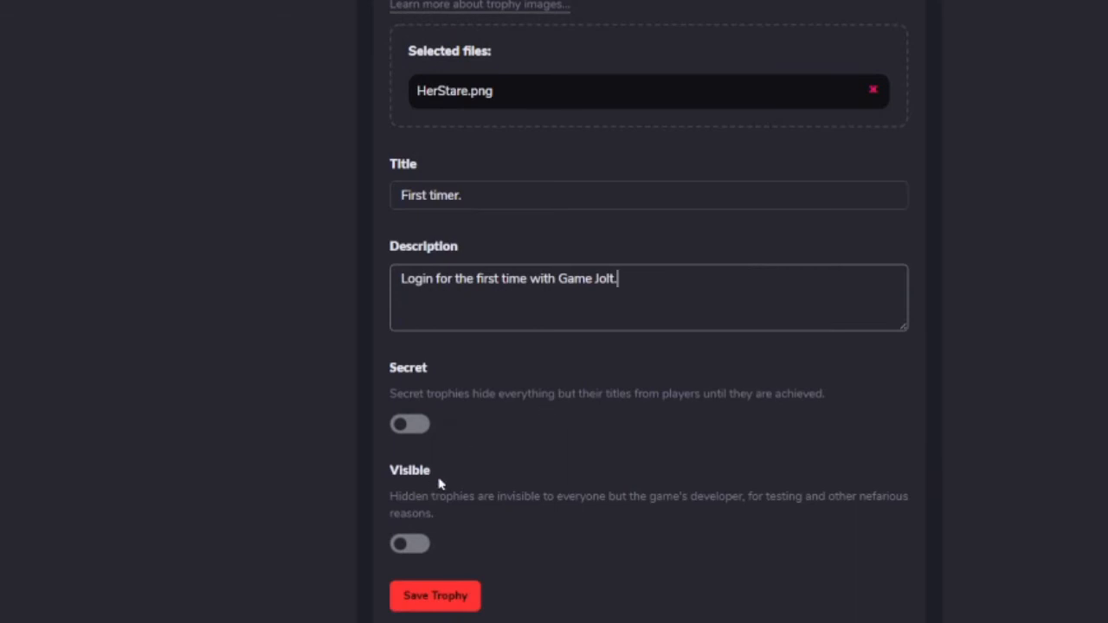
left_click(410, 423)
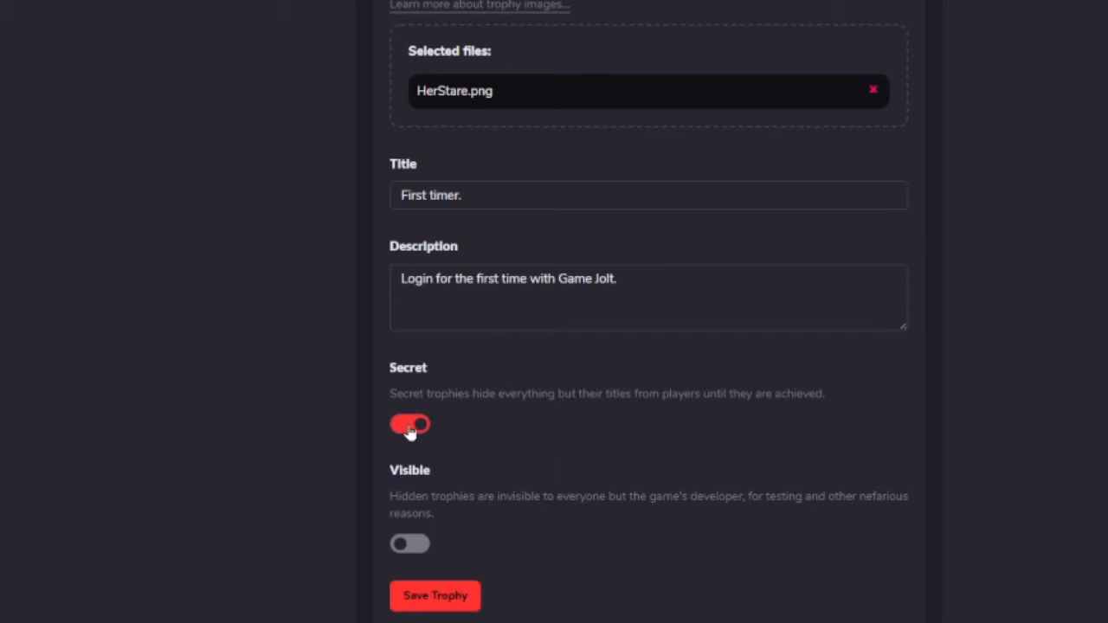
left_click(410, 424)
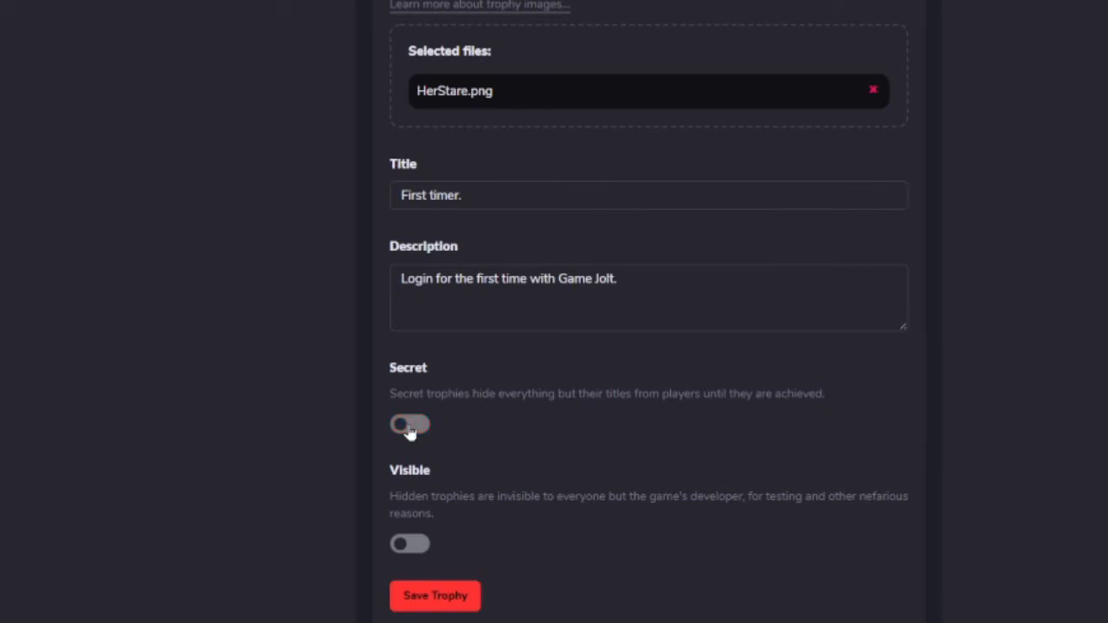
left_click(409, 424)
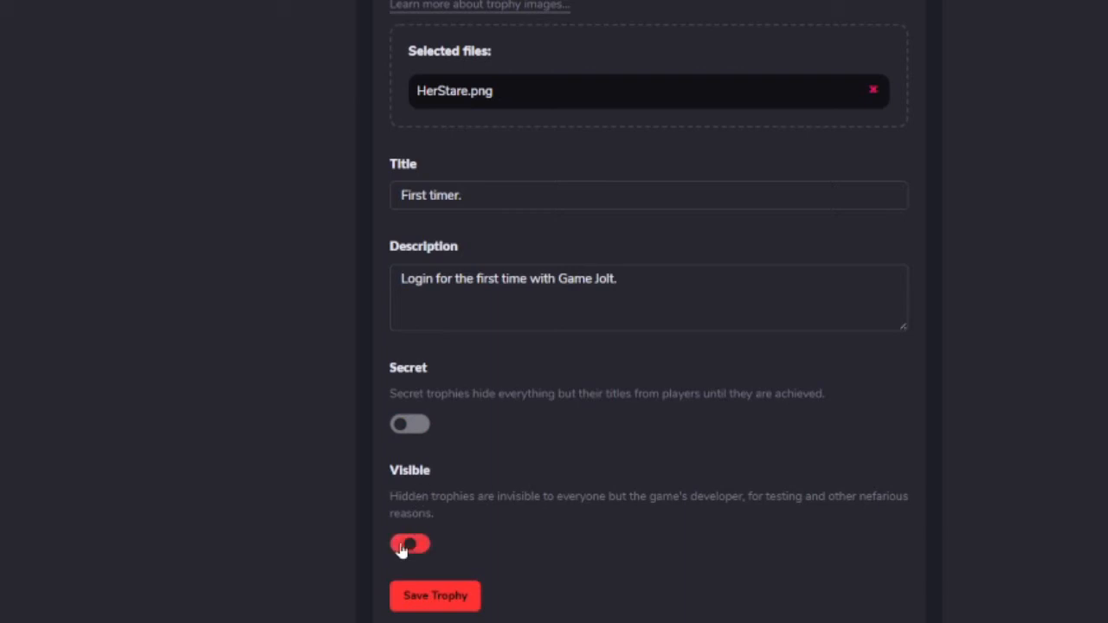
left_click(409, 543)
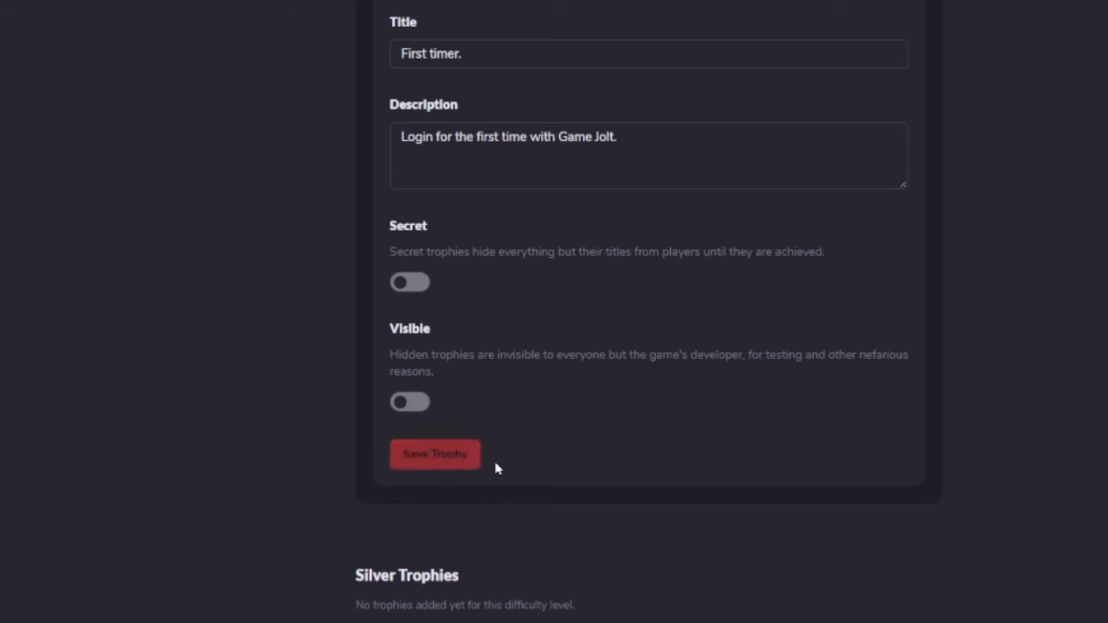
left_click(435, 453)
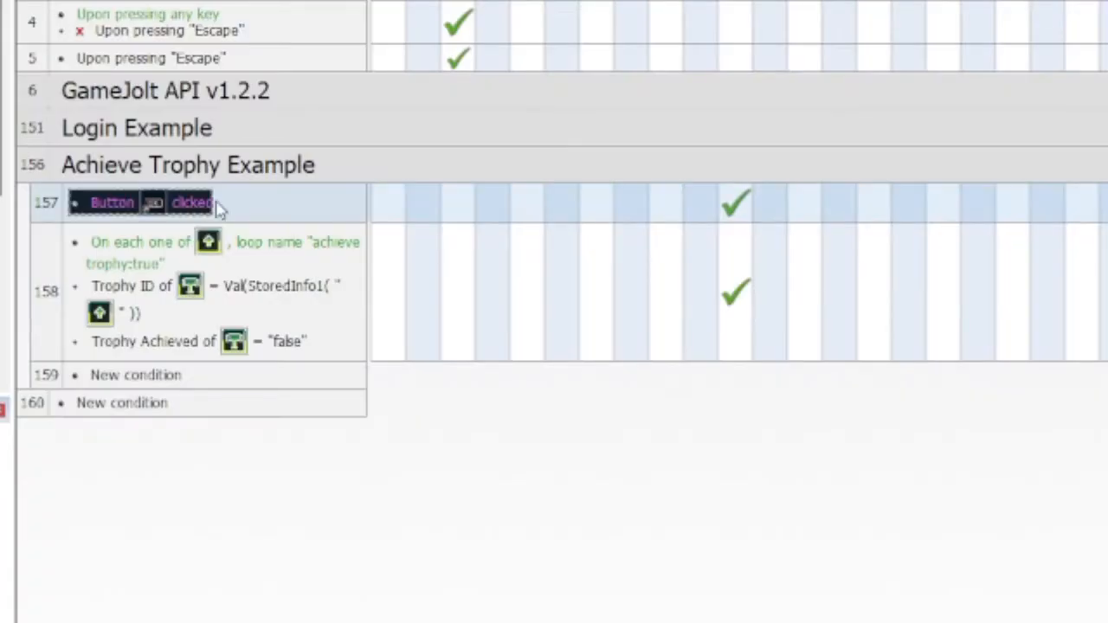
mouse_move(498, 223)
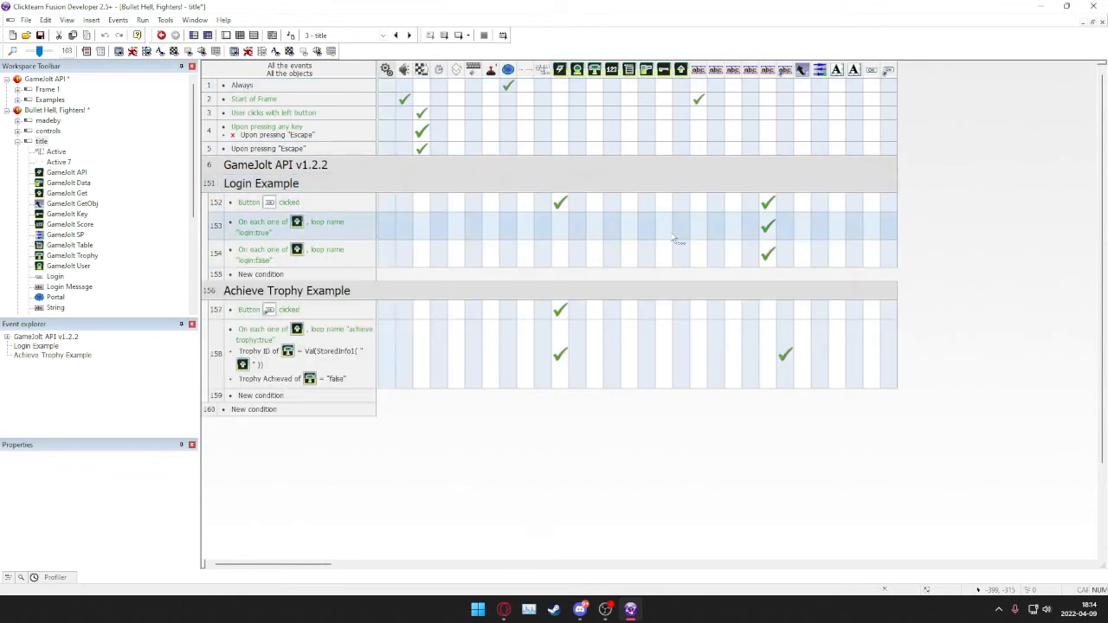
mouse_move(767, 226)
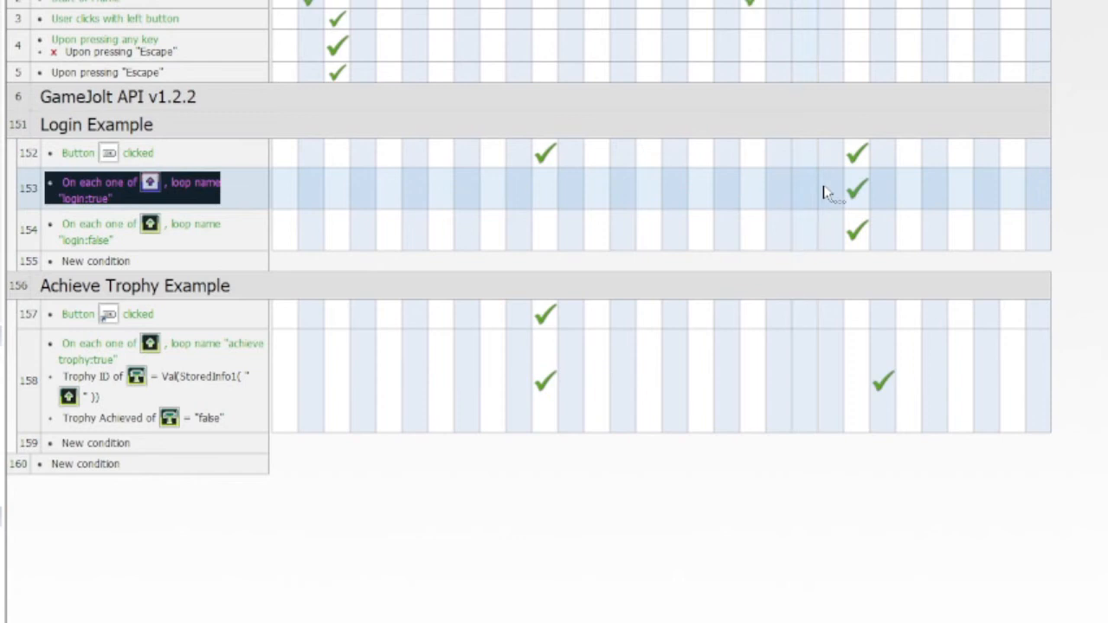
mouse_move(857, 186)
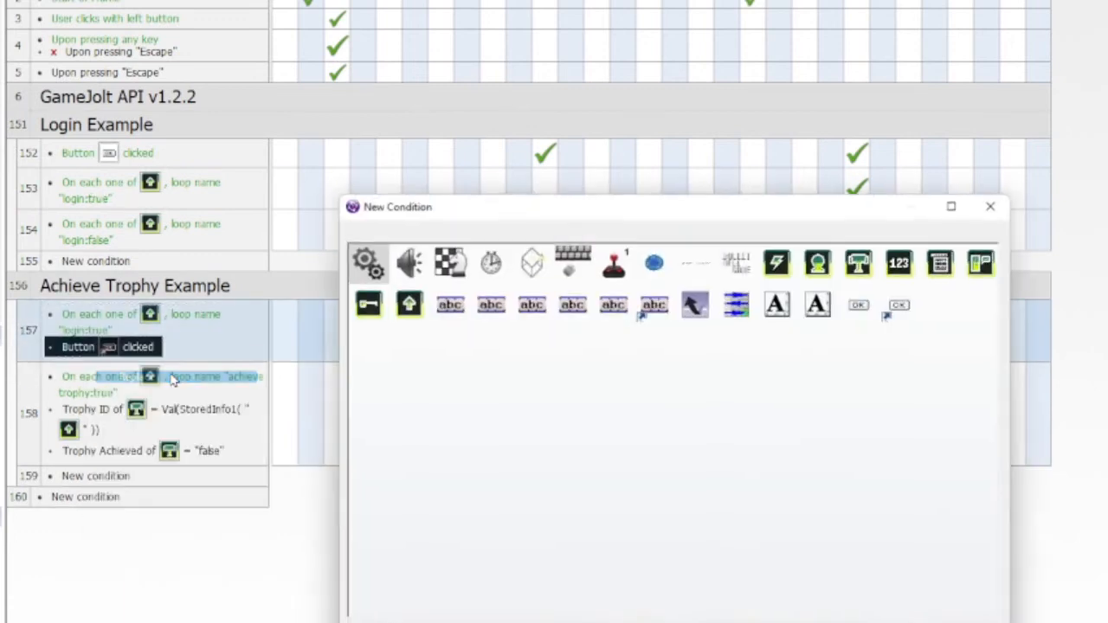
Add the Special 'Run this event once' condition to event 157 and remove Button clicked.
left_click(367, 260)
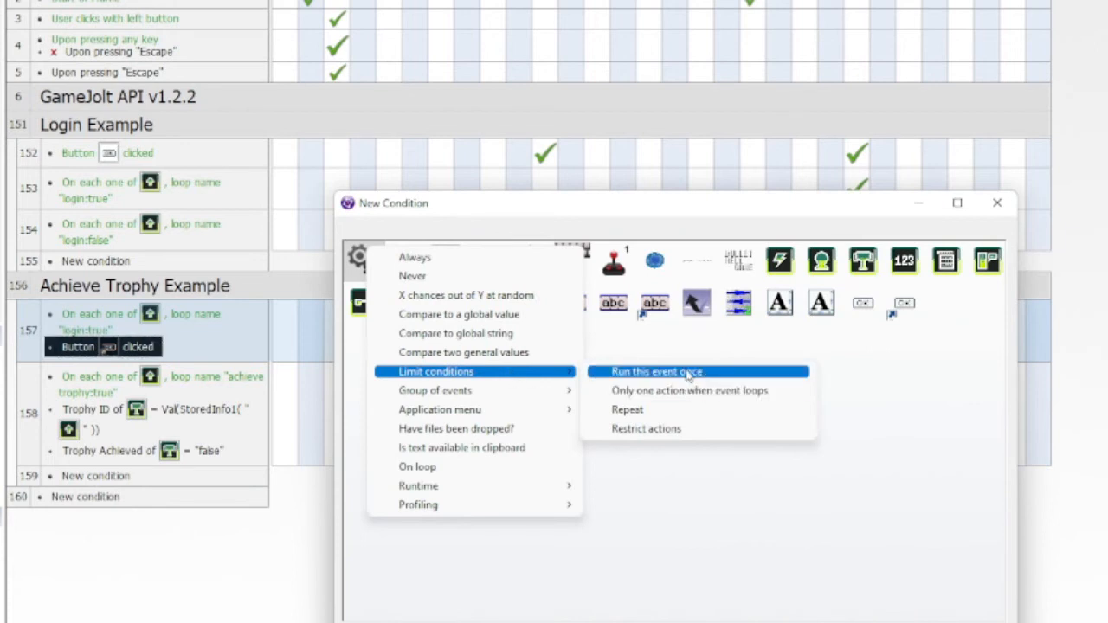
left_click(656, 372)
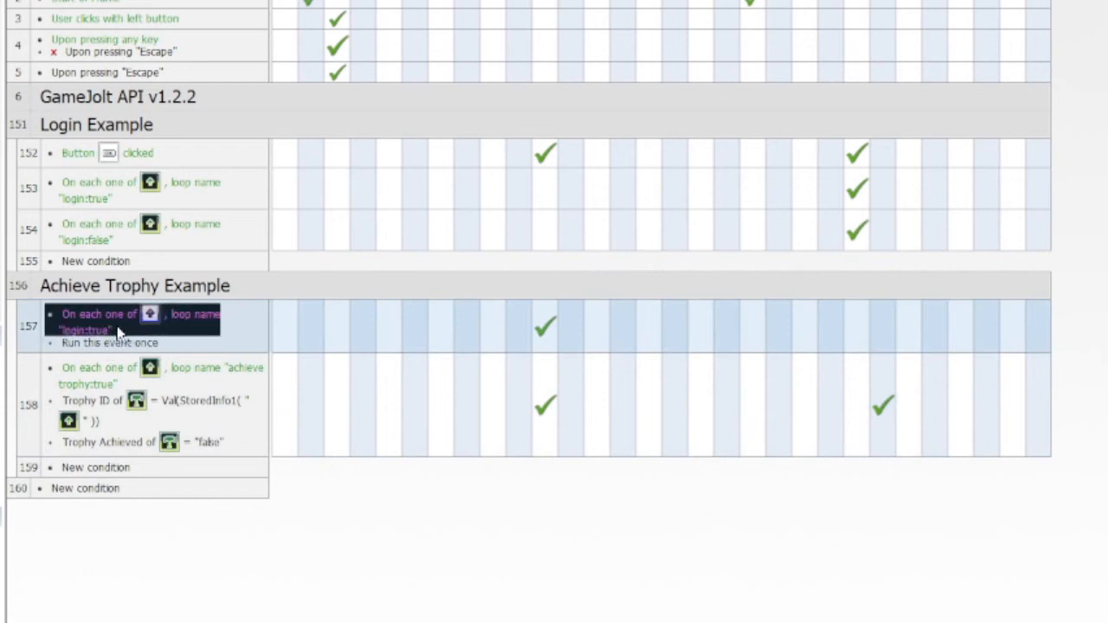
mouse_move(507, 582)
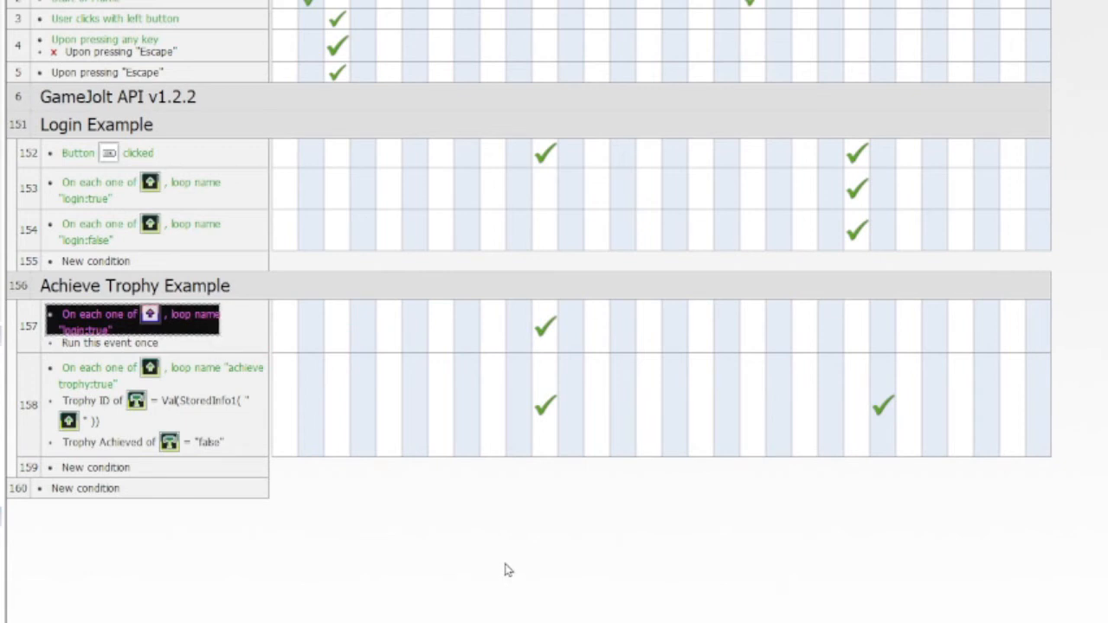
mouse_move(703, 521)
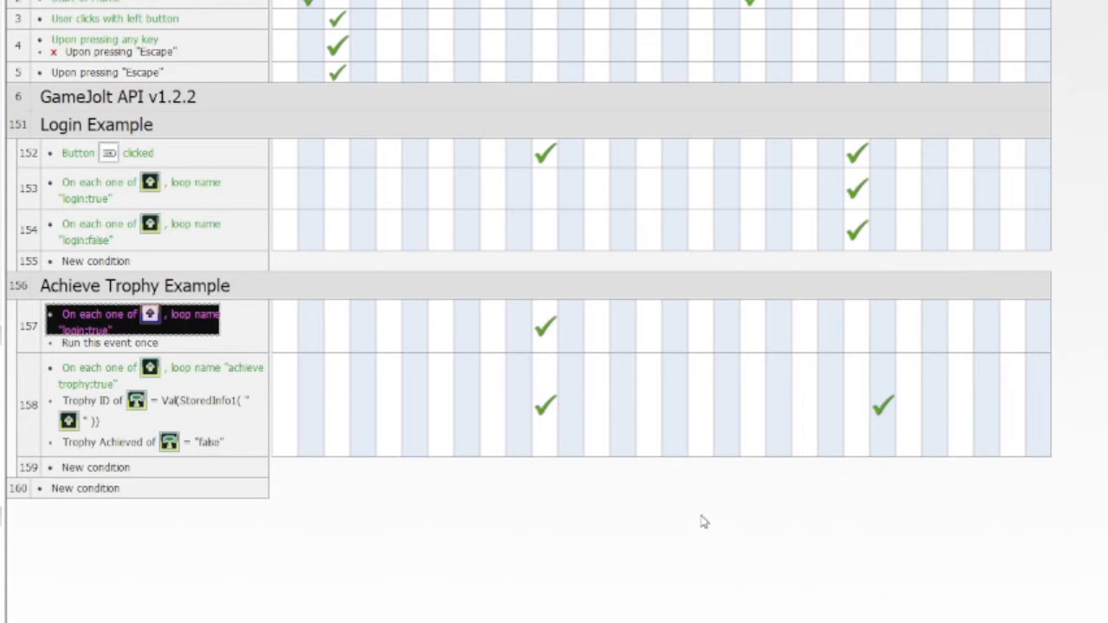
mouse_move(675, 520)
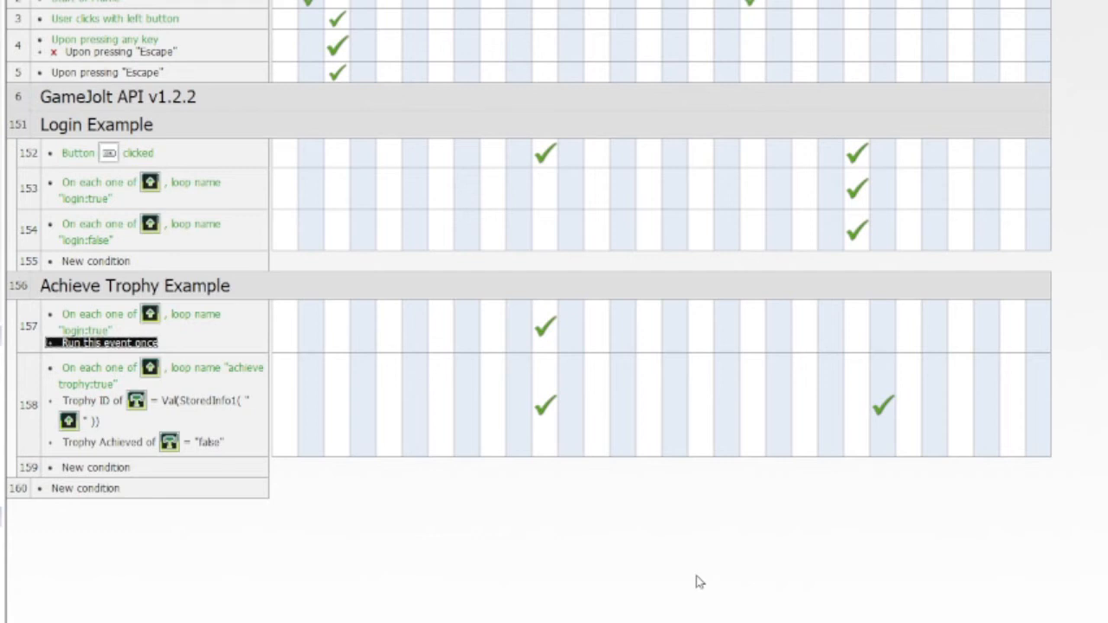
scroll("down", 3)
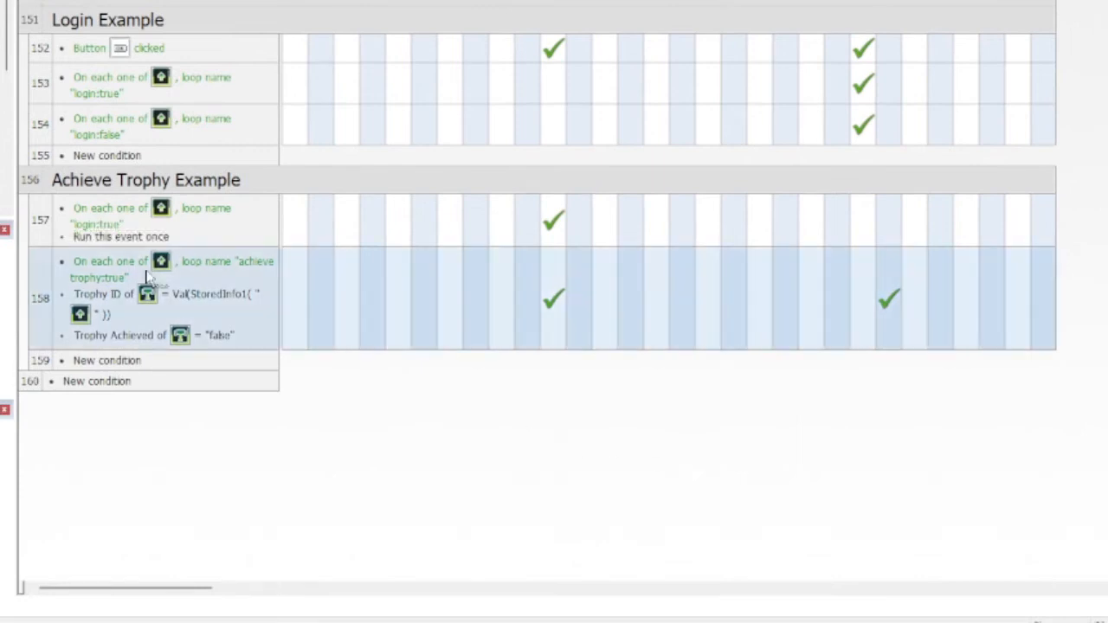
Change event 157's Set Command action from trophy 8508 to 'achieve 160575'.
left_click(130, 214)
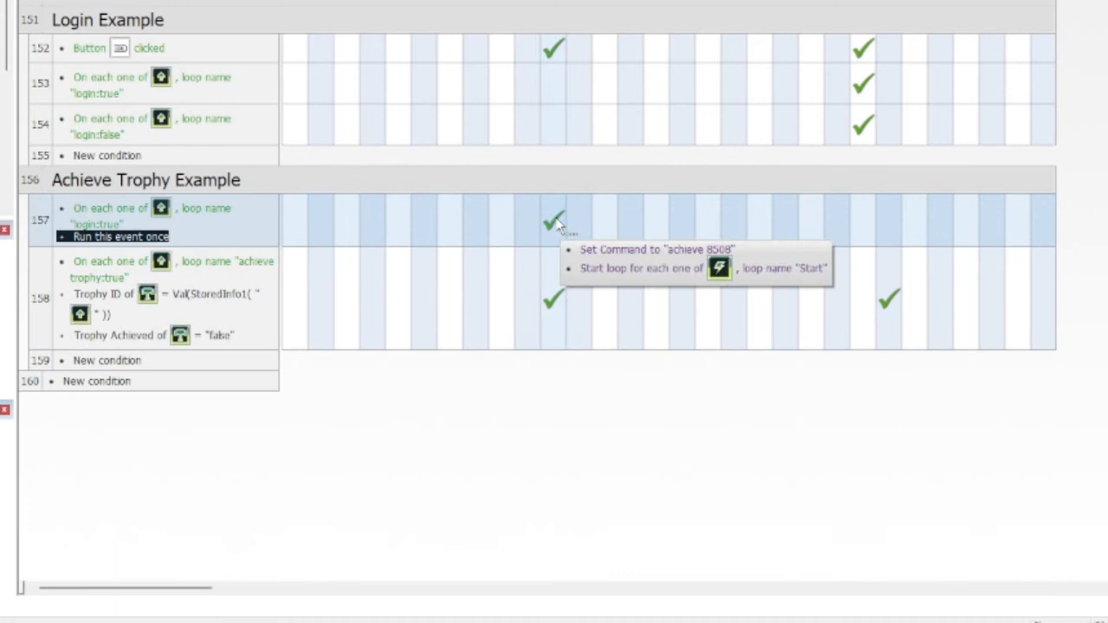
right_click(554, 221)
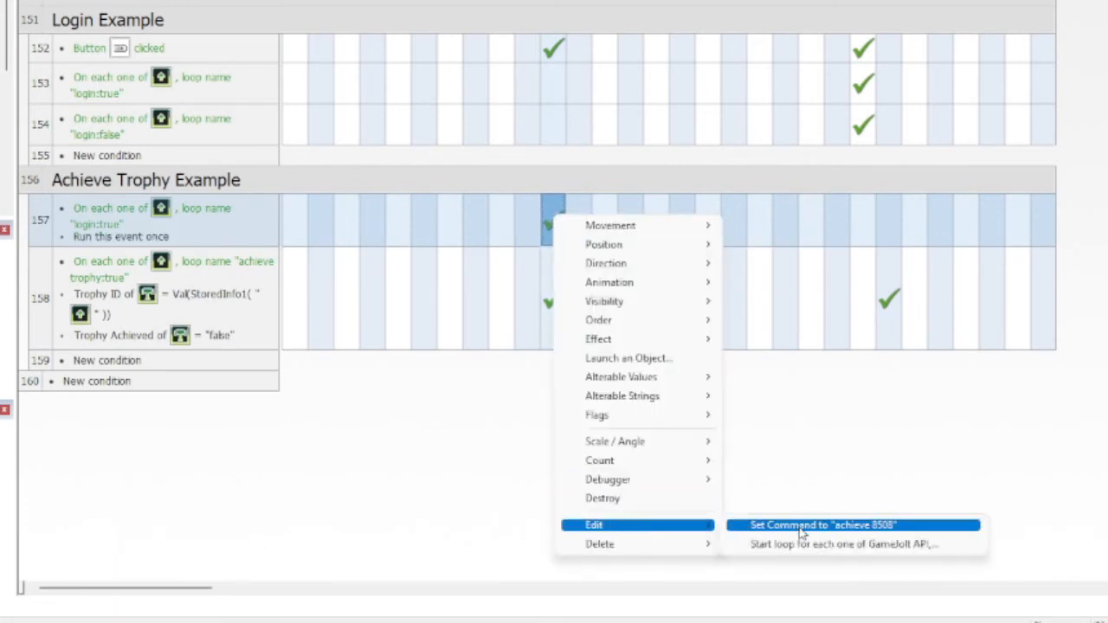
left_click(822, 525)
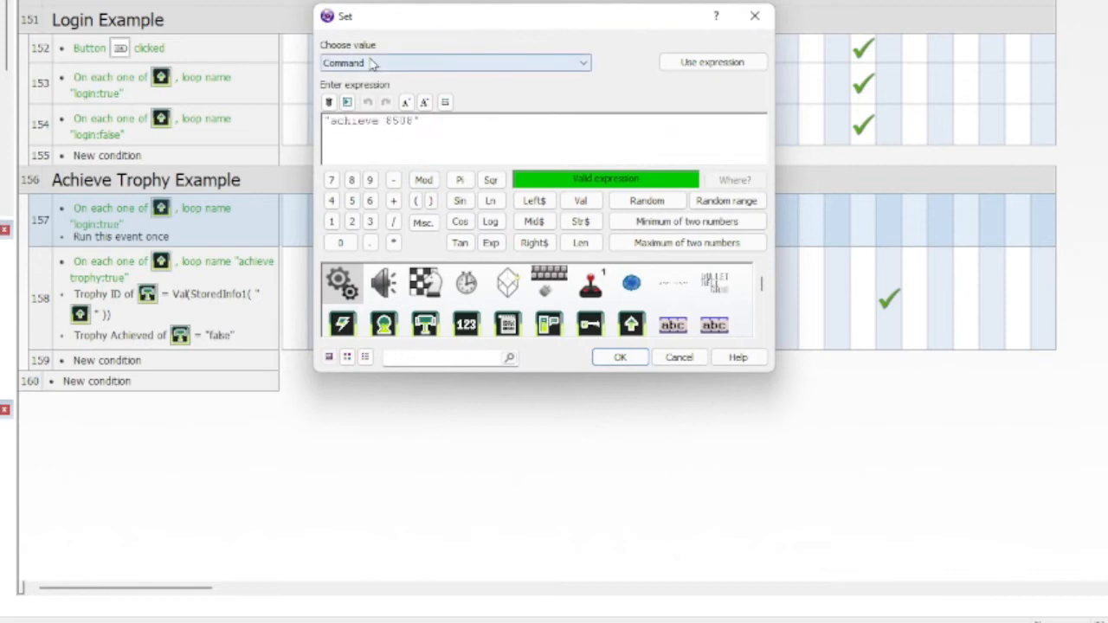
double_click(396, 120)
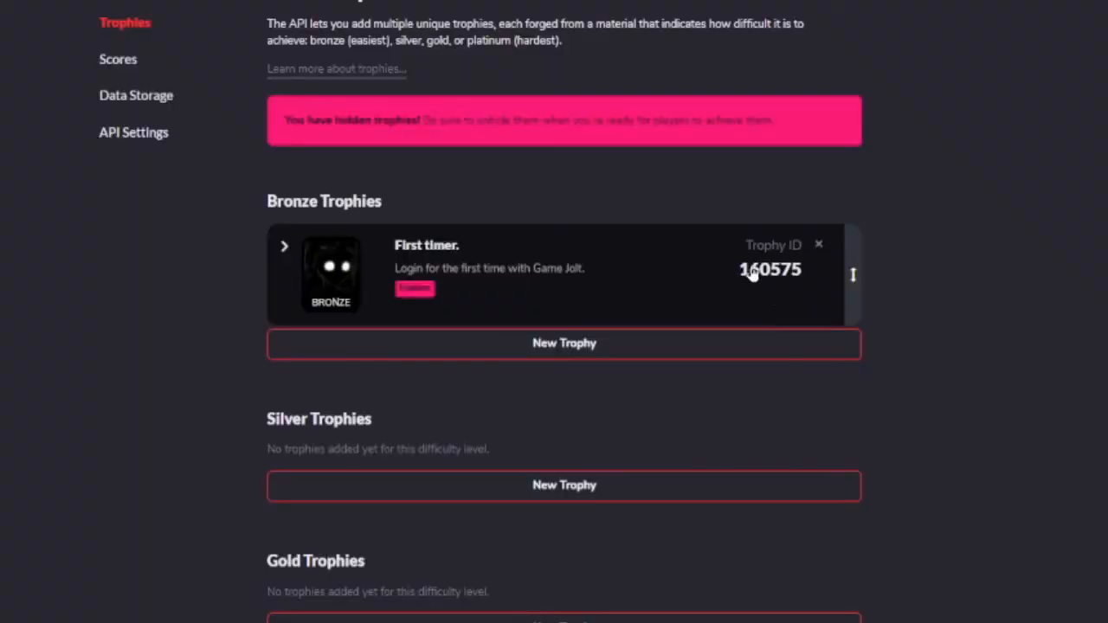
mouse_move(769, 283)
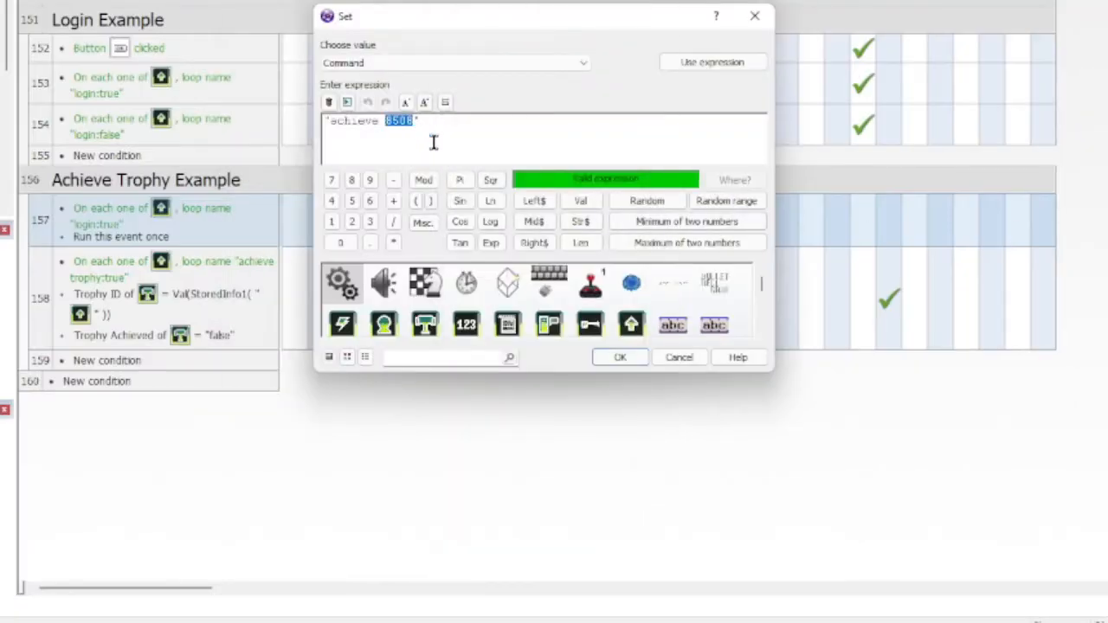
type("160575")
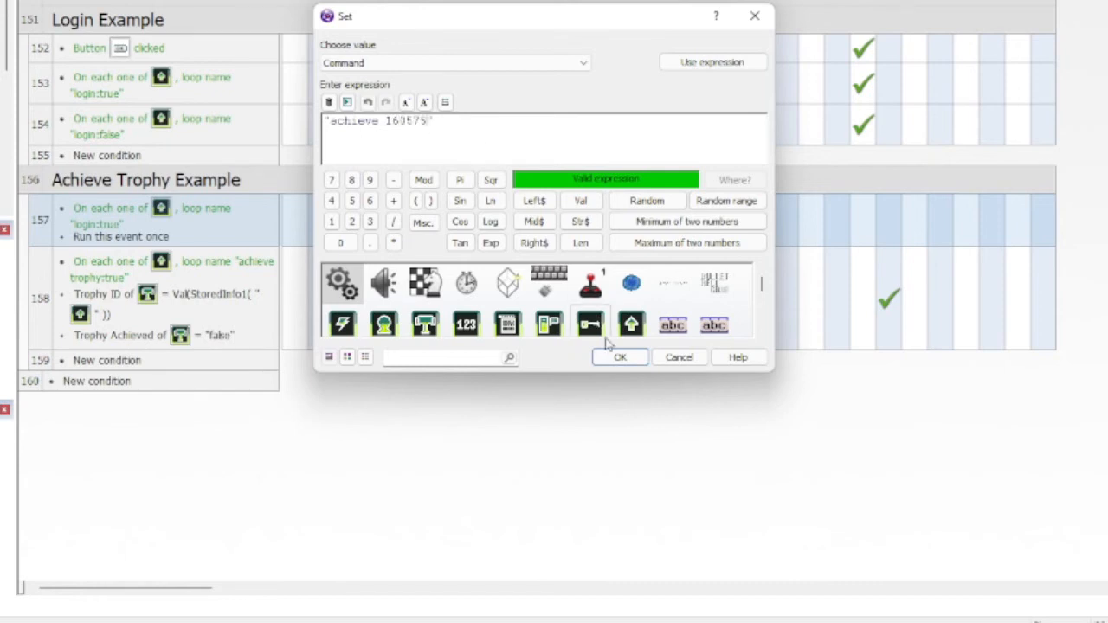
left_click(619, 357)
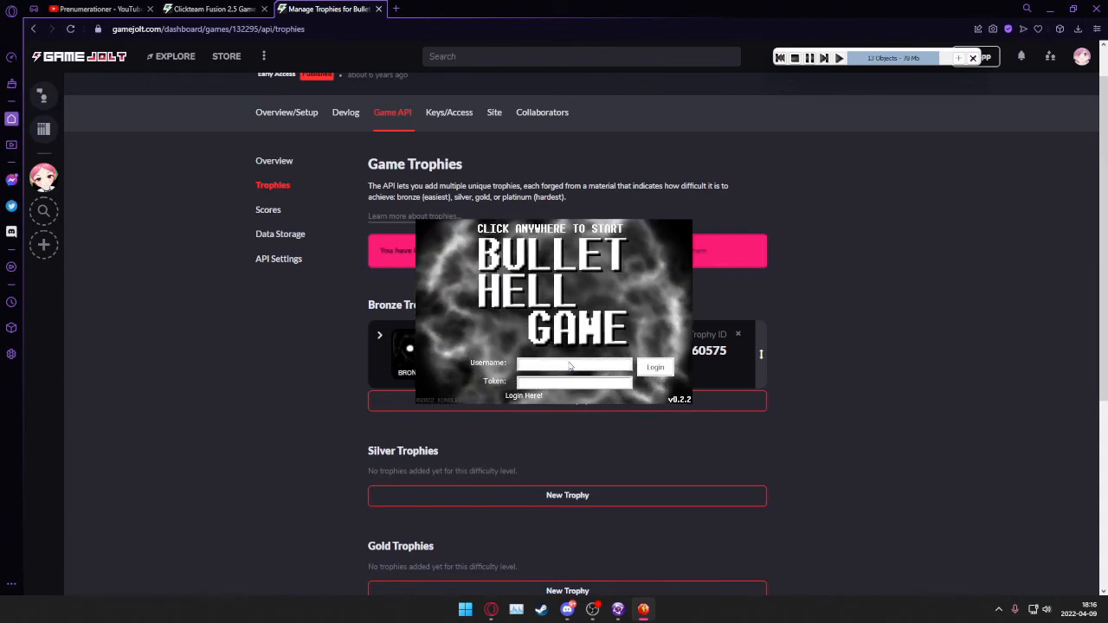
type("kunoleo")
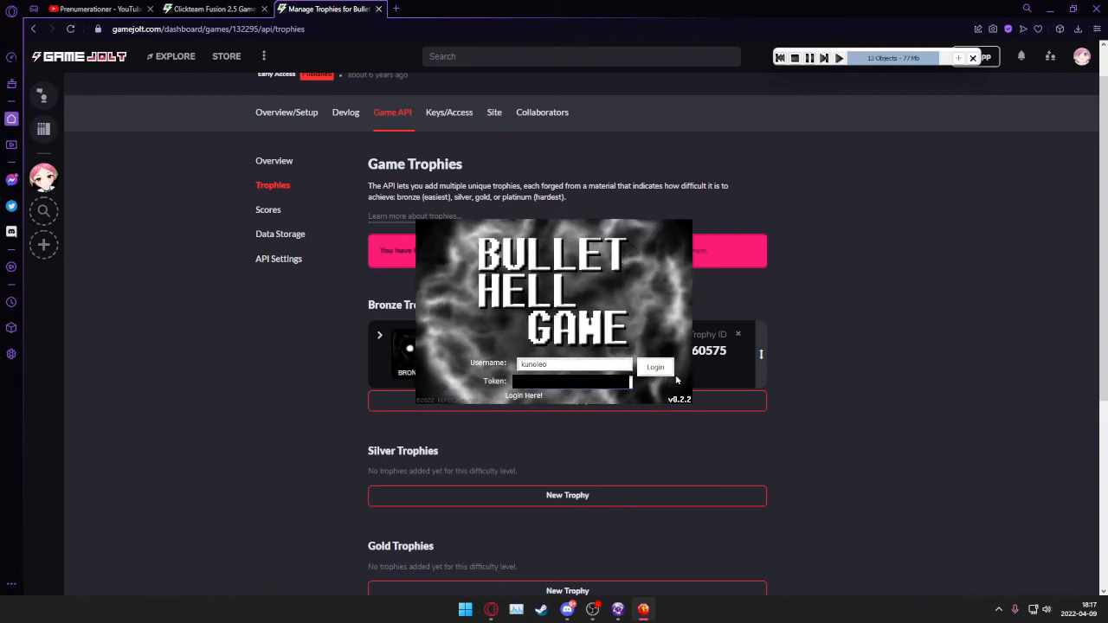
left_click(655, 367)
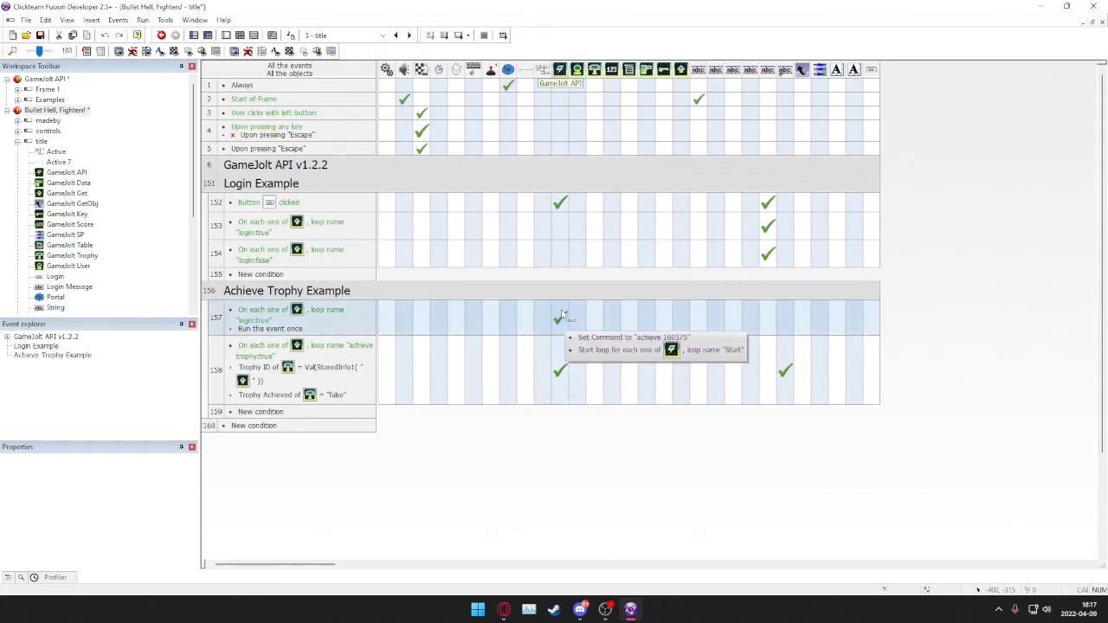
mouse_move(561, 318)
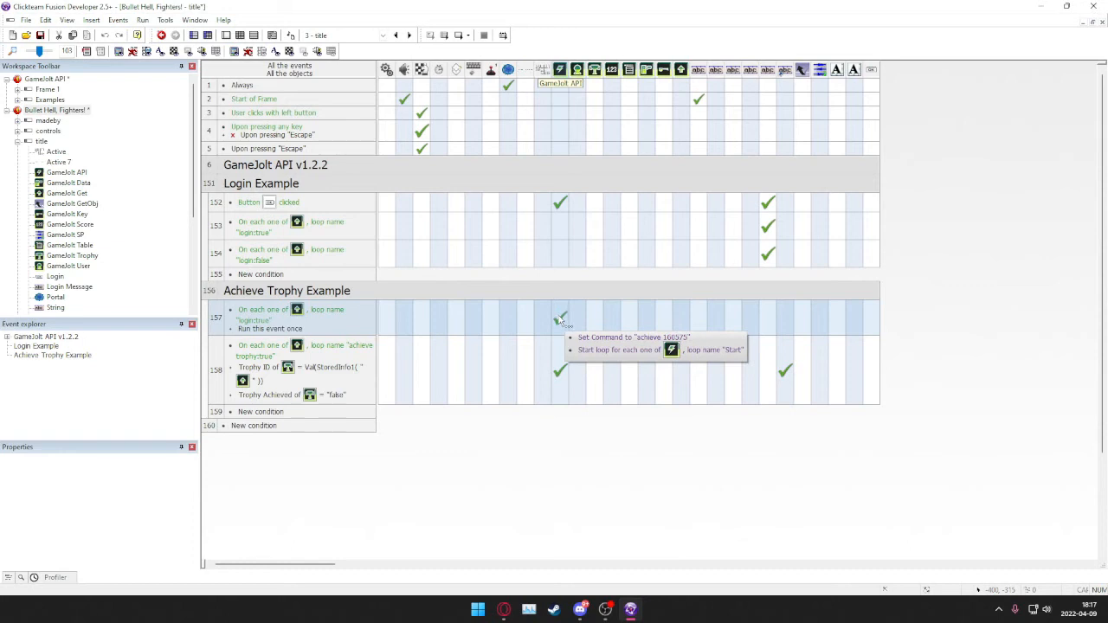
Add a jump-to-frame action to login:true event 157, then test-run the title frame.
left_click(268, 310)
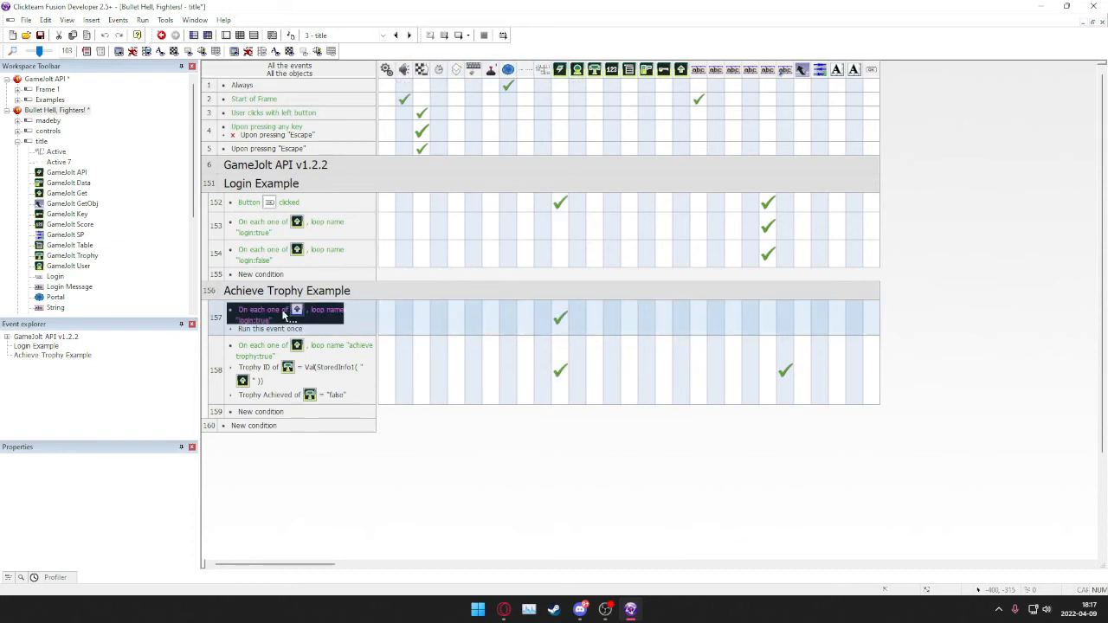
right_click(561, 317)
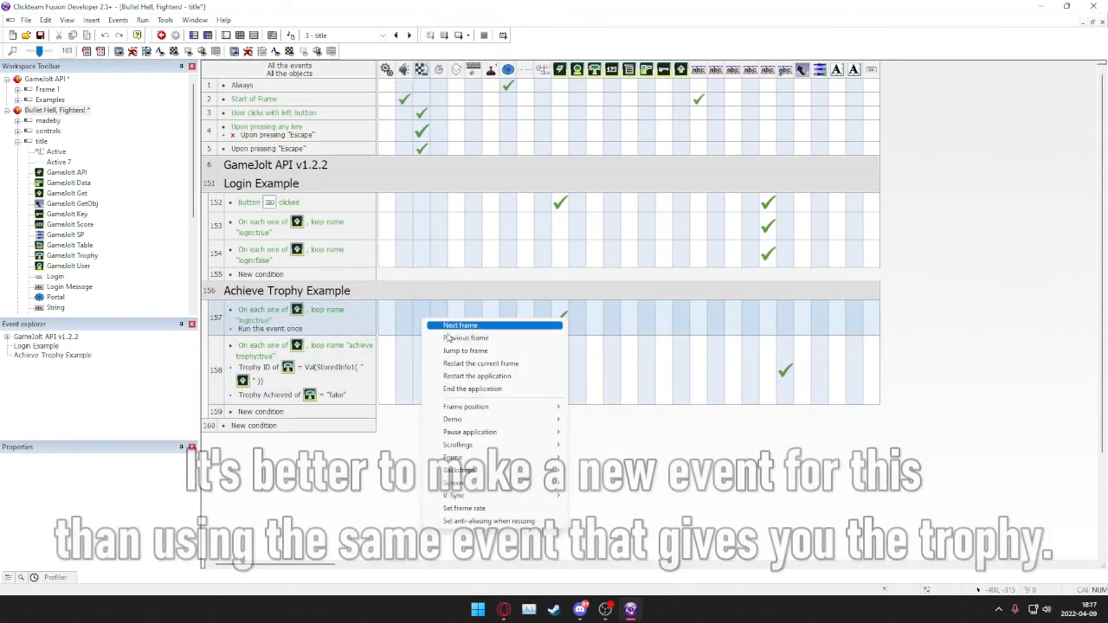
left_click(465, 351)
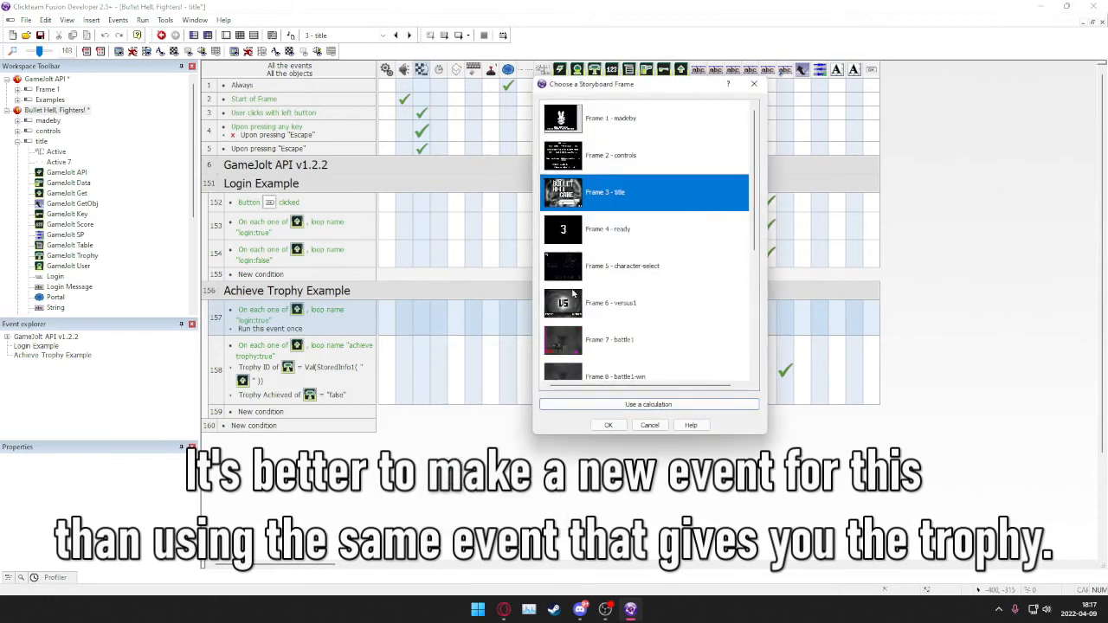
left_click(644, 266)
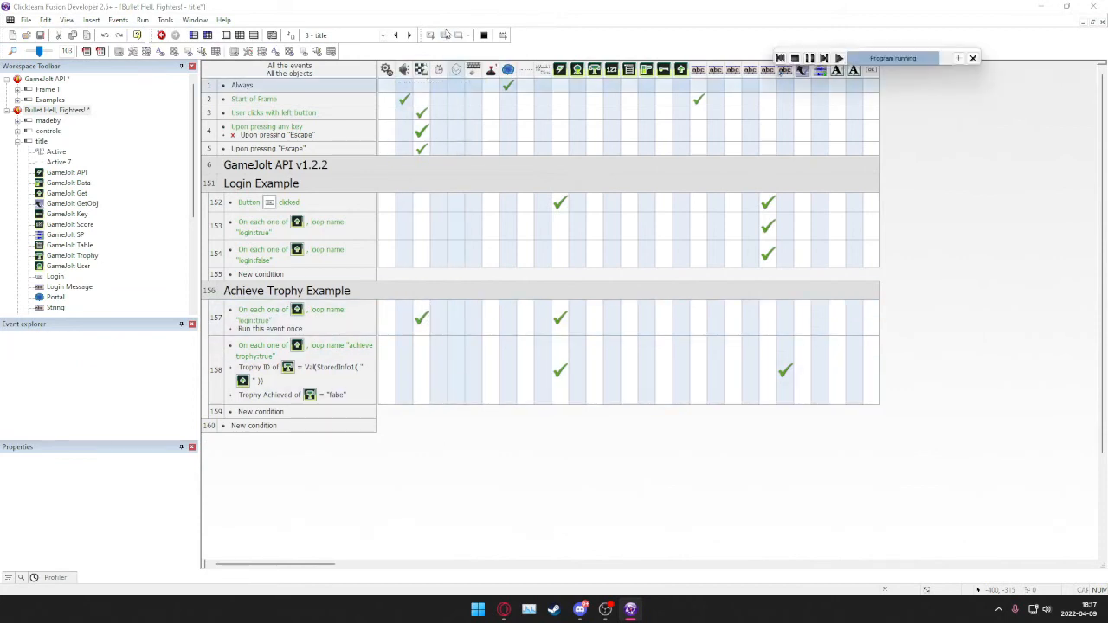
left_click(838, 58)
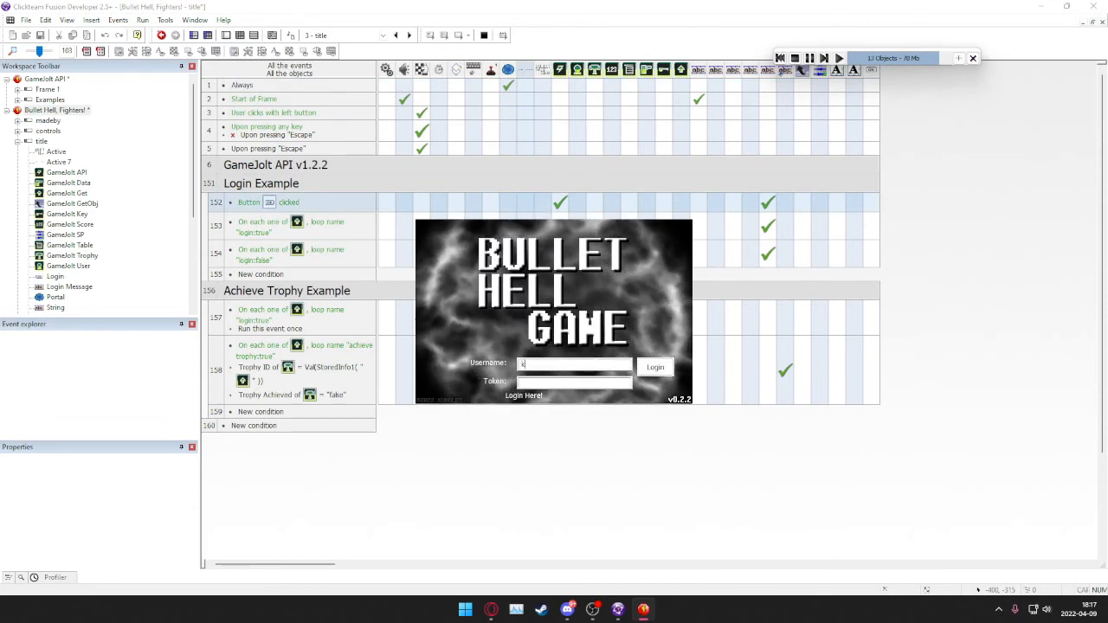
Log in to the test game with username 'kunoleo'.
type("kunoleo")
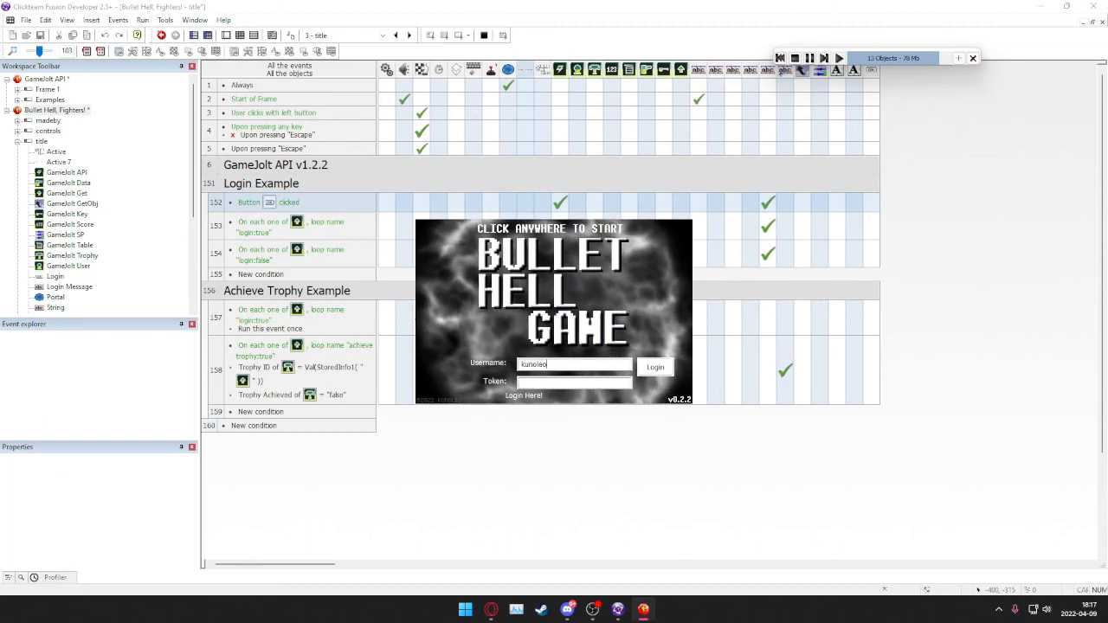
left_click(573, 381)
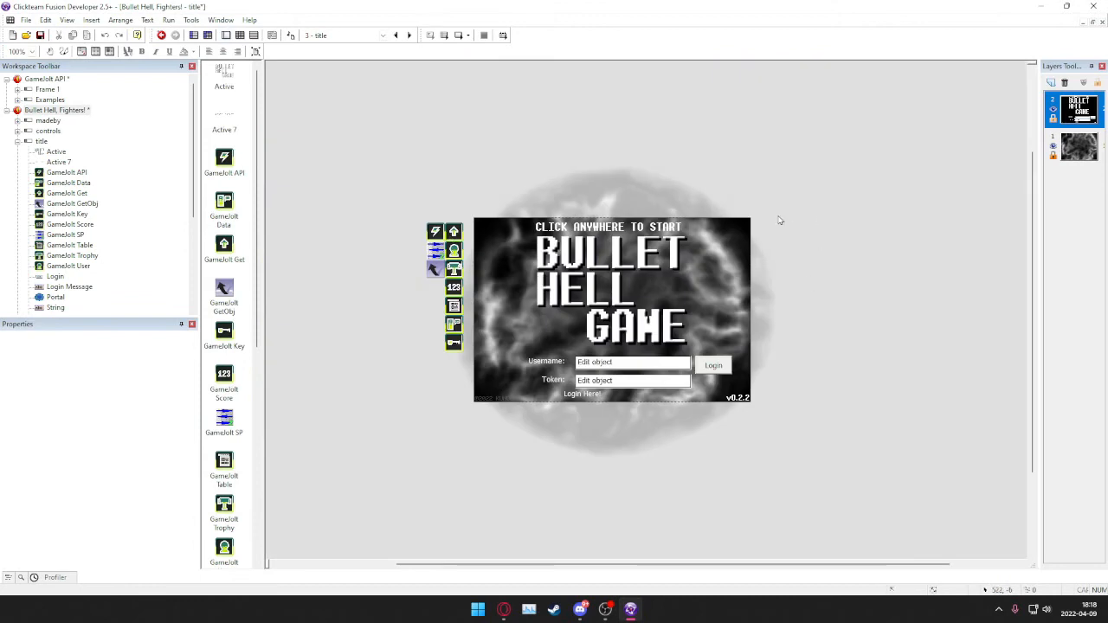
Return to the title frame's Event Editor to duplicate event 157.
left_click(608, 231)
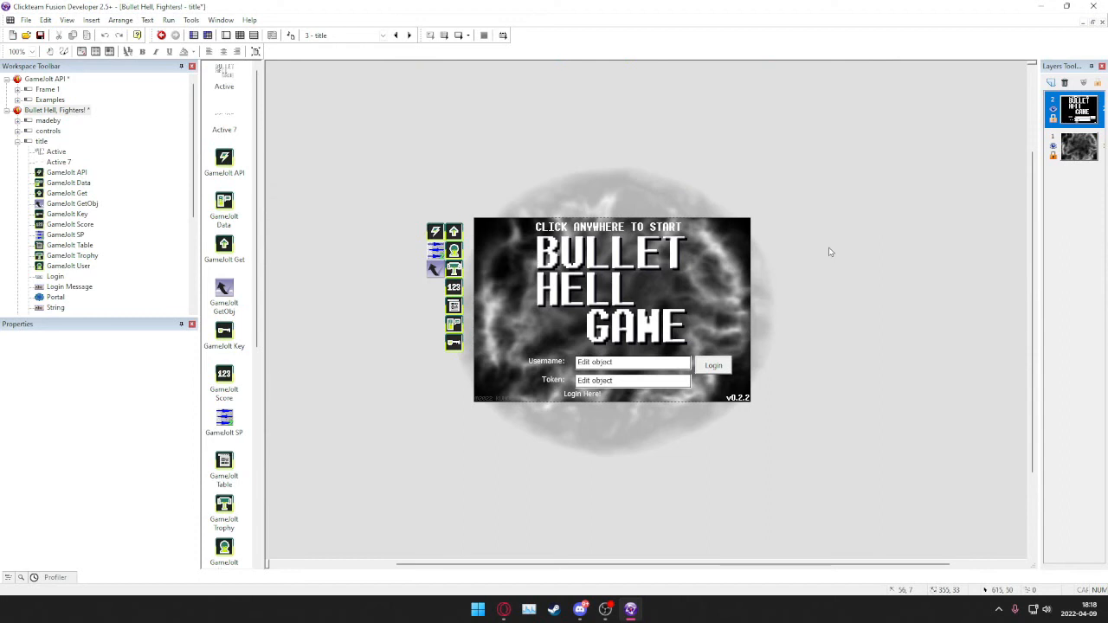
mouse_move(848, 322)
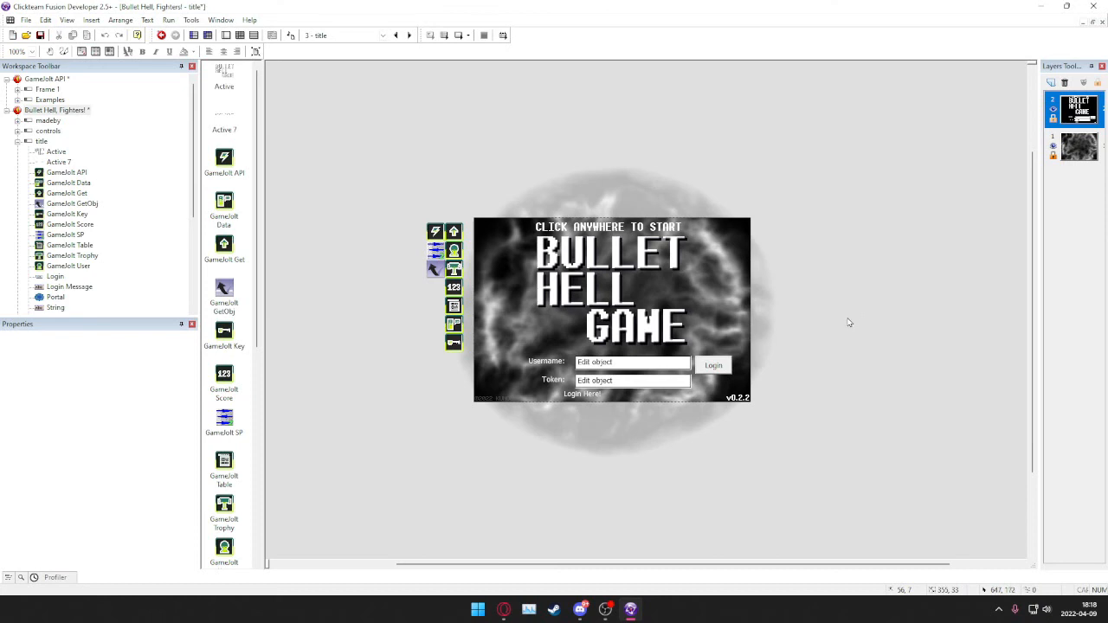
mouse_move(835, 257)
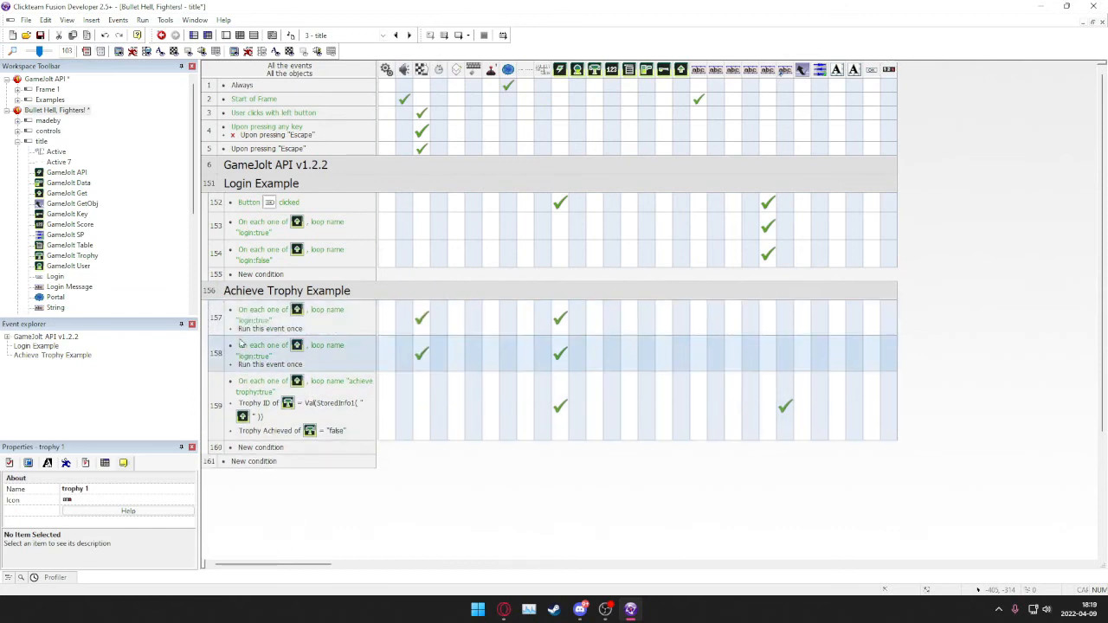
Replace event 158's condition with 'counter equals 1' and reconfirm its command action.
right_click(262, 351)
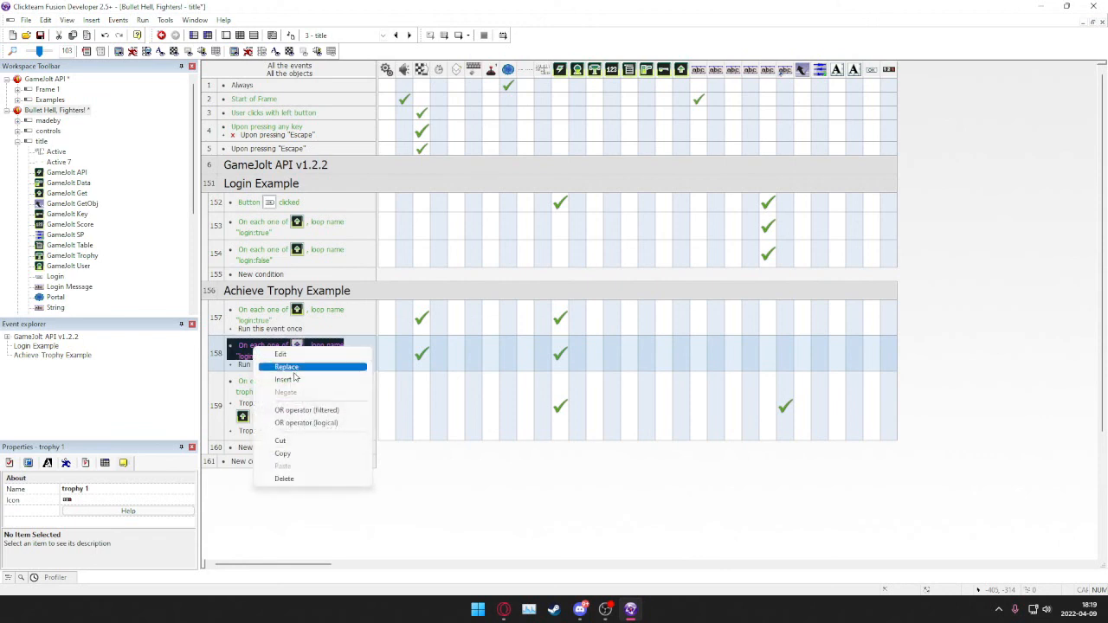
left_click(284, 379)
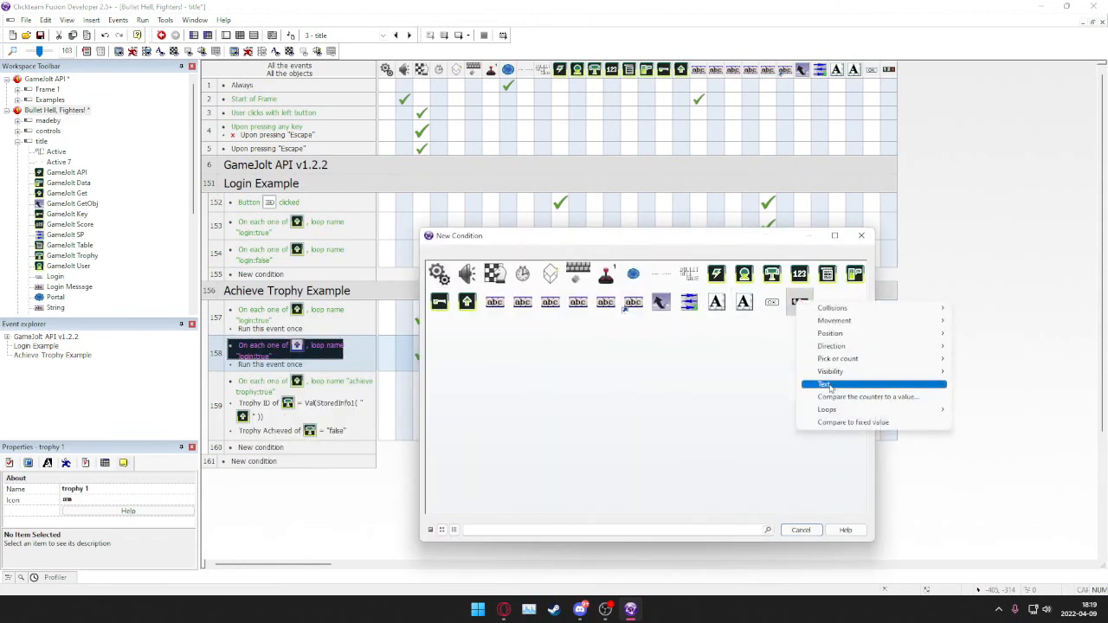
left_click(867, 397)
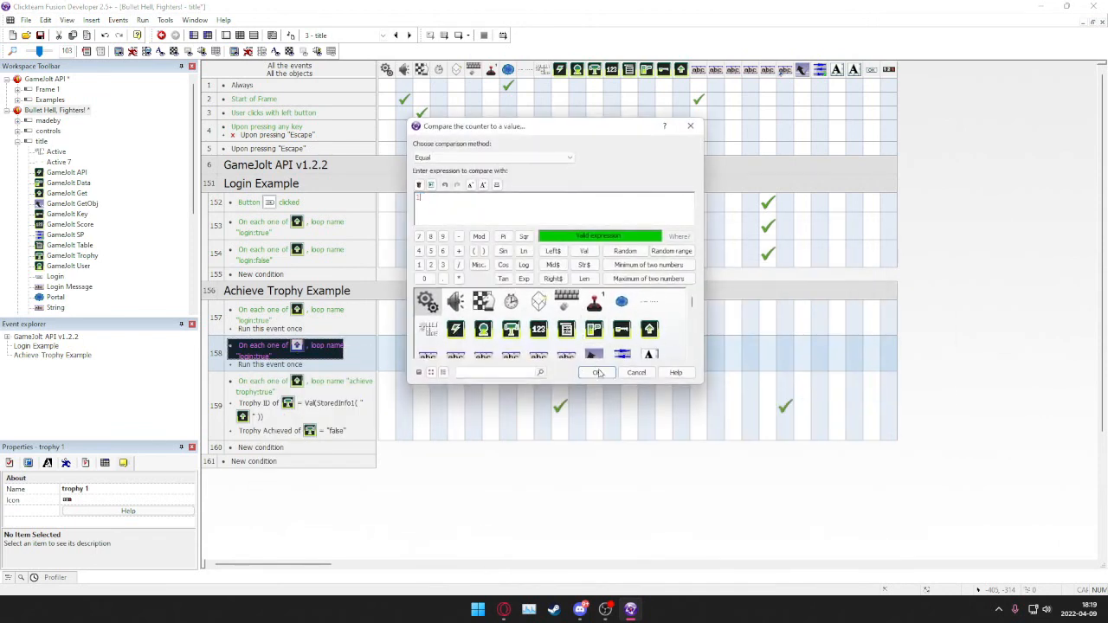
left_click(596, 372)
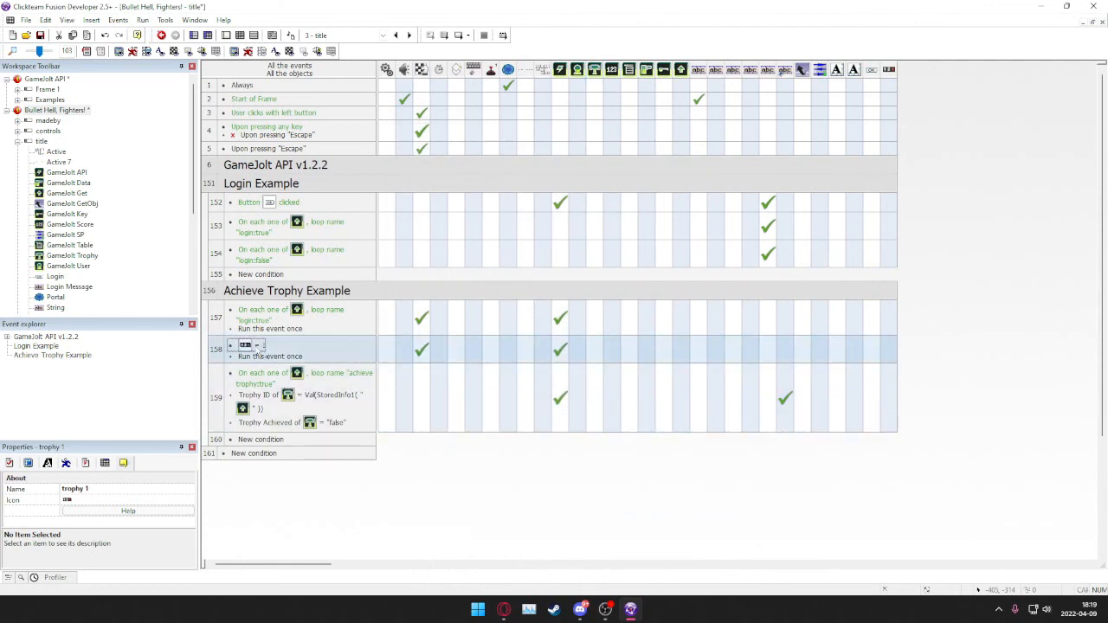
right_click(560, 351)
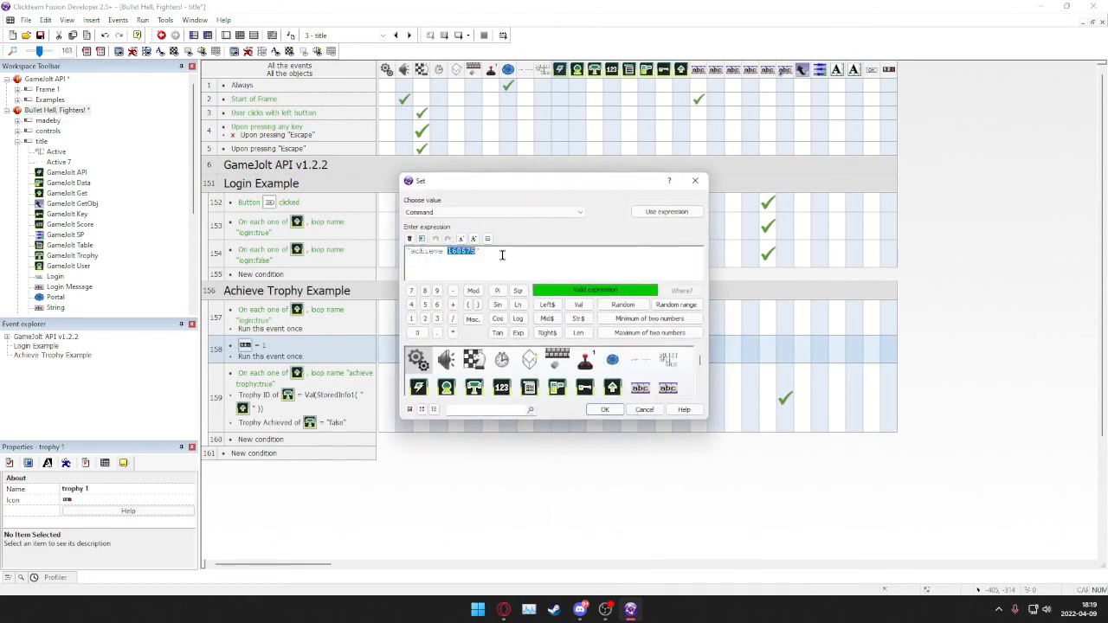
left_click(605, 409)
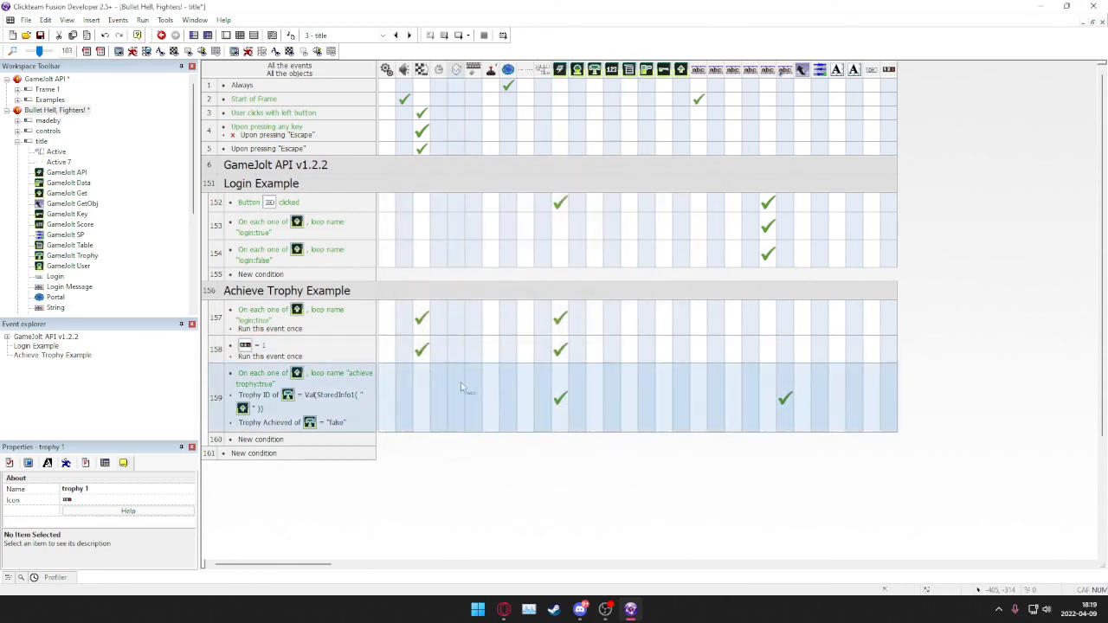
Add a Set Counter action to login:true event 153.
left_click(421, 349)
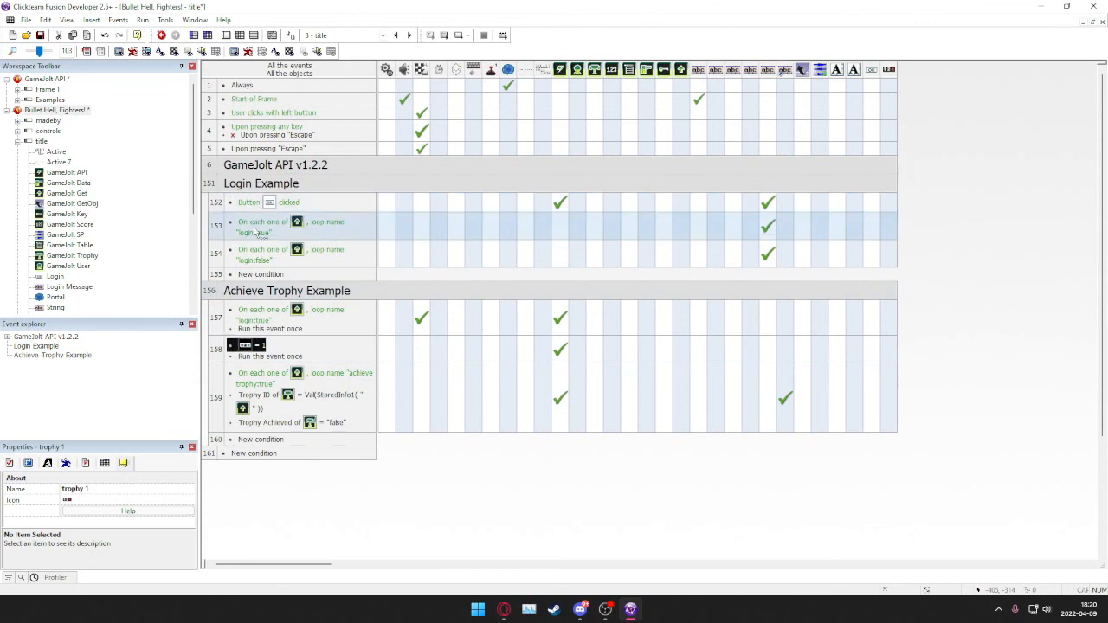
right_click(888, 225)
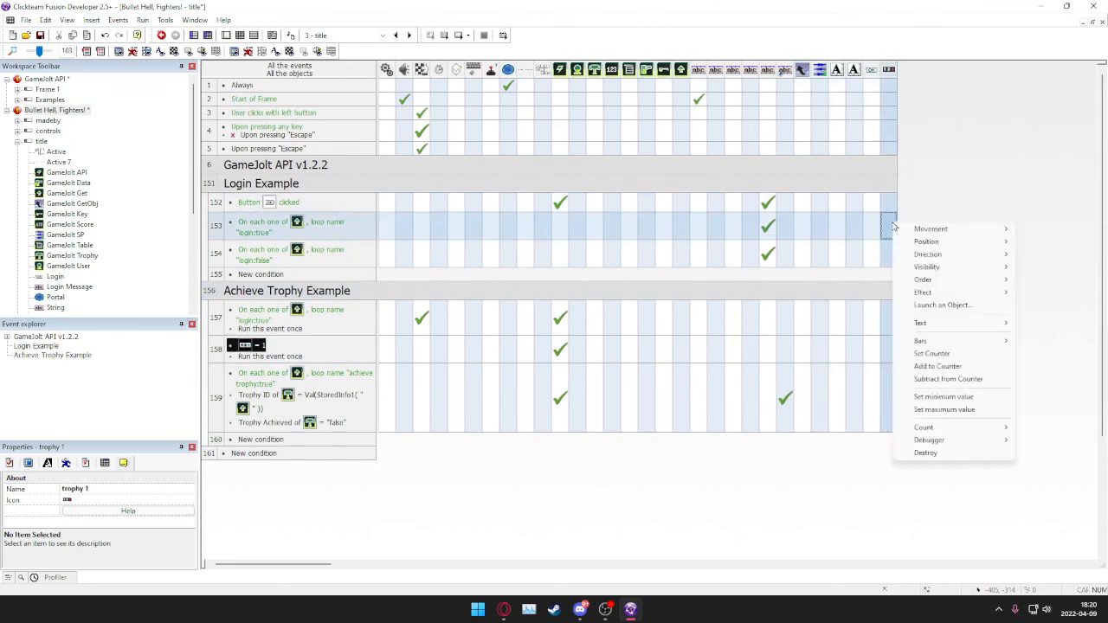
left_click(932, 353)
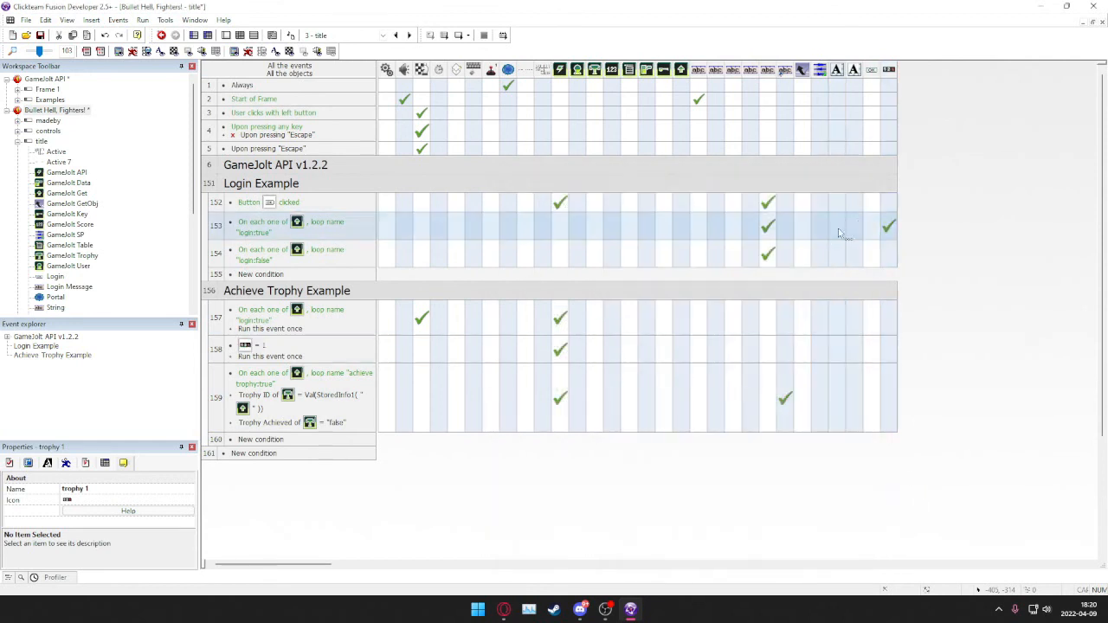
mouse_move(560, 349)
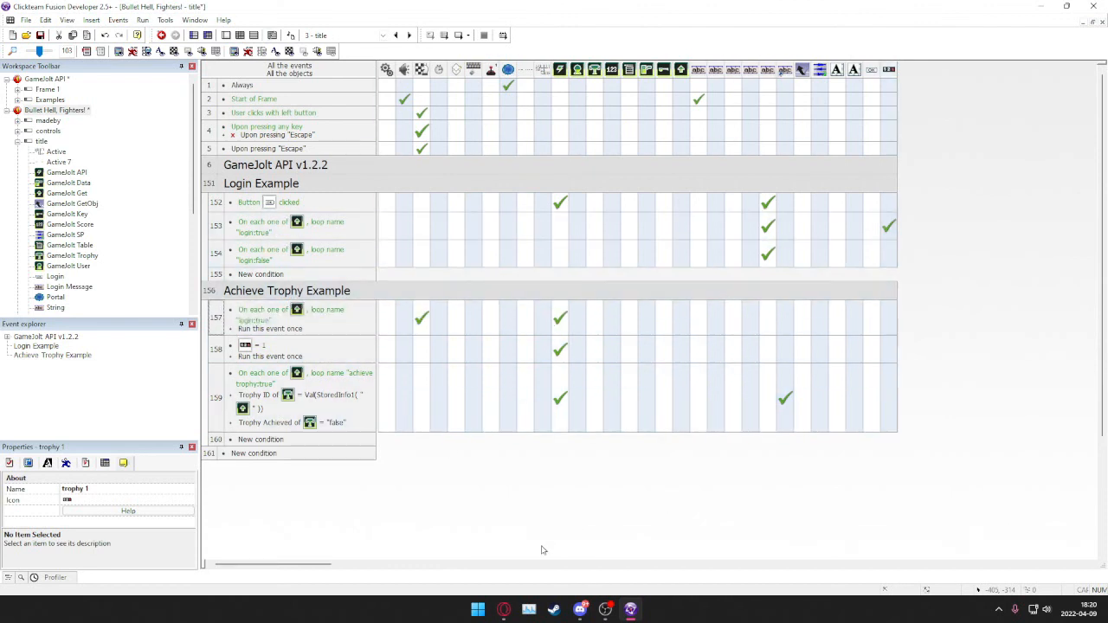
mouse_move(396, 476)
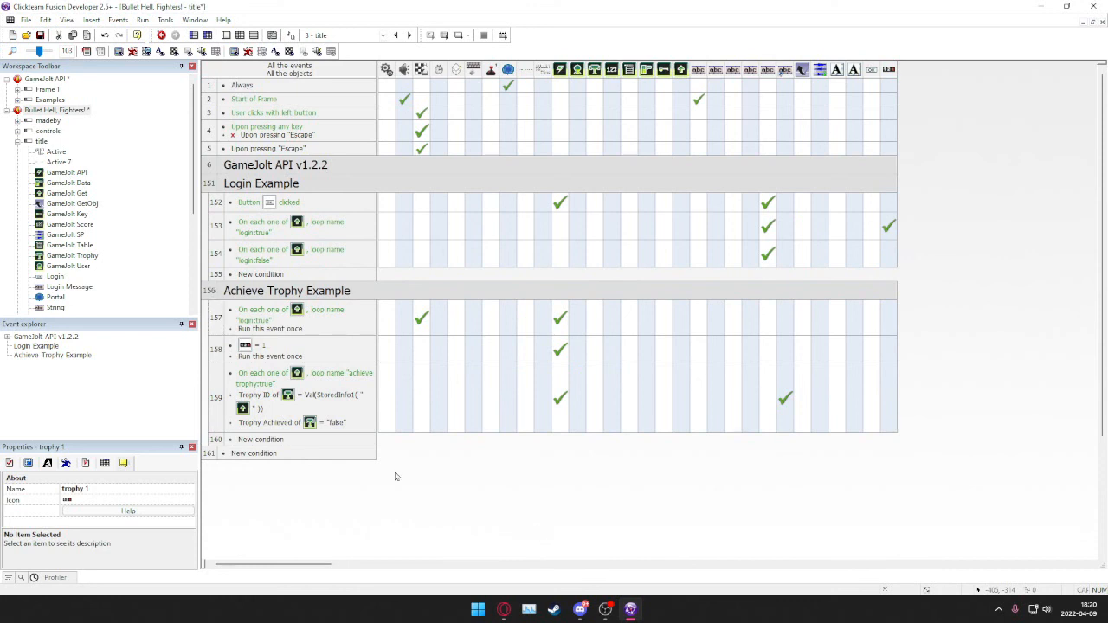
mouse_move(489, 563)
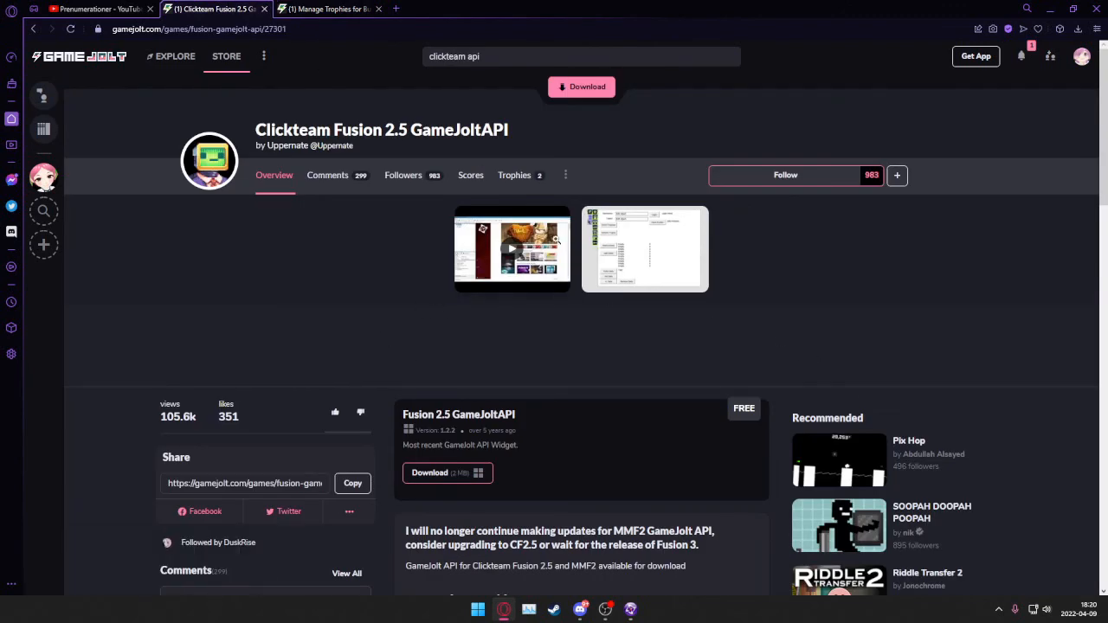
mouse_move(442, 207)
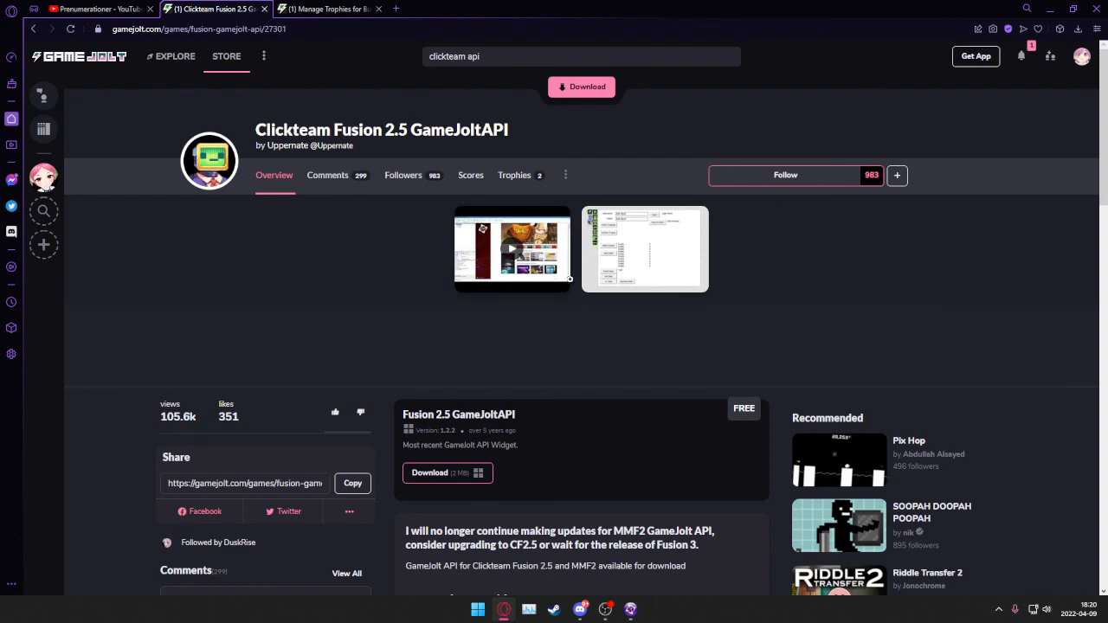
Preview the tutorial video, then view and dismiss the First timer trophy notification.
left_click(511, 249)
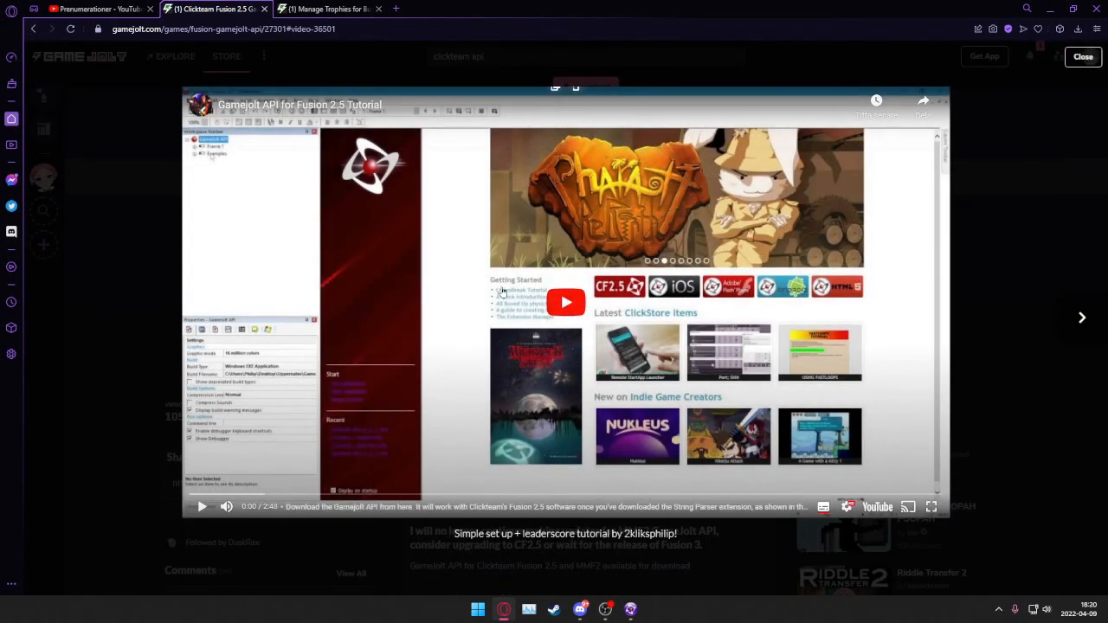
left_click(1083, 56)
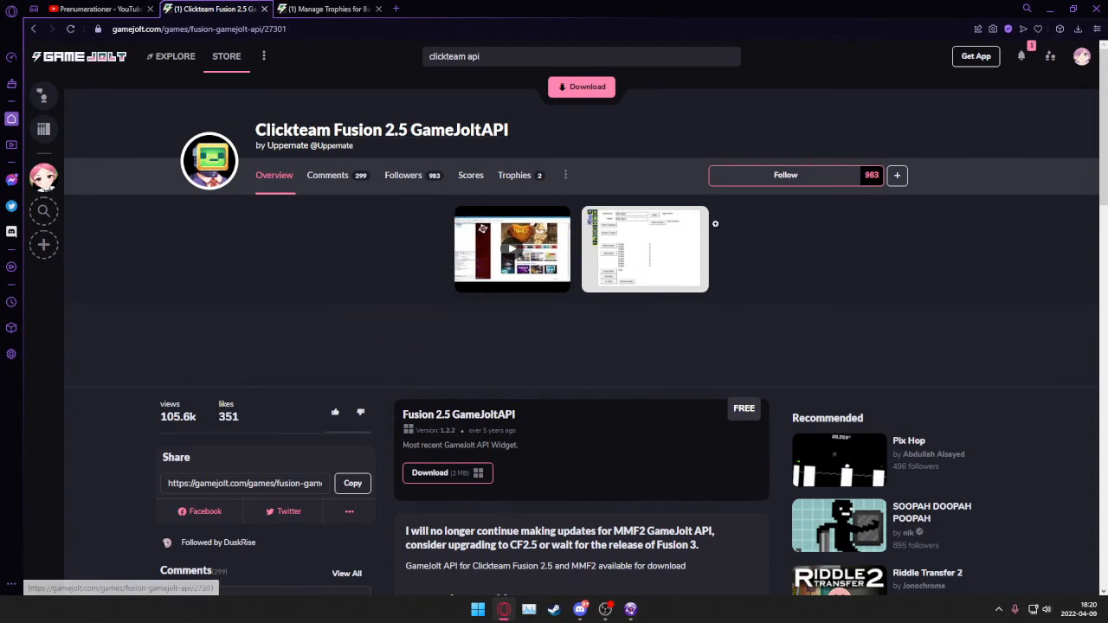
mouse_move(512, 249)
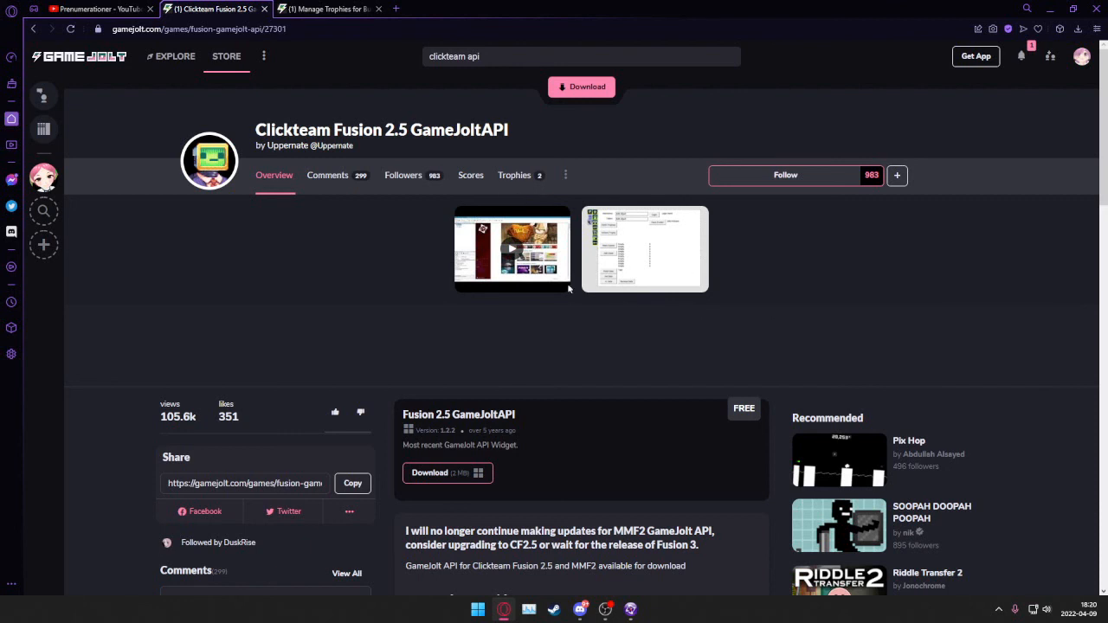
mouse_move(696, 264)
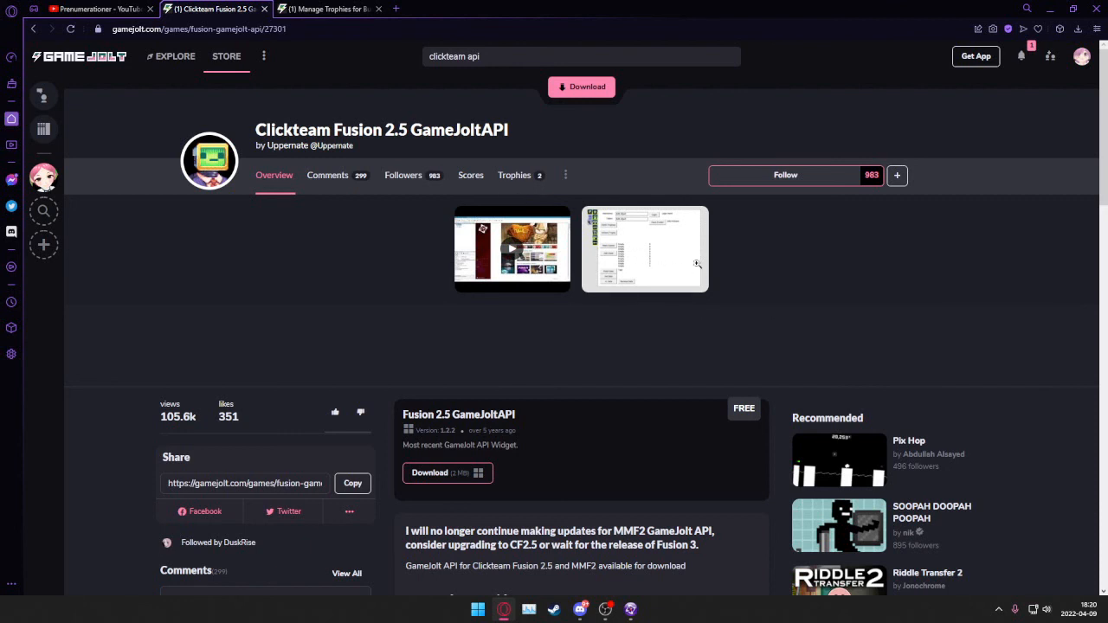
mouse_move(904, 253)
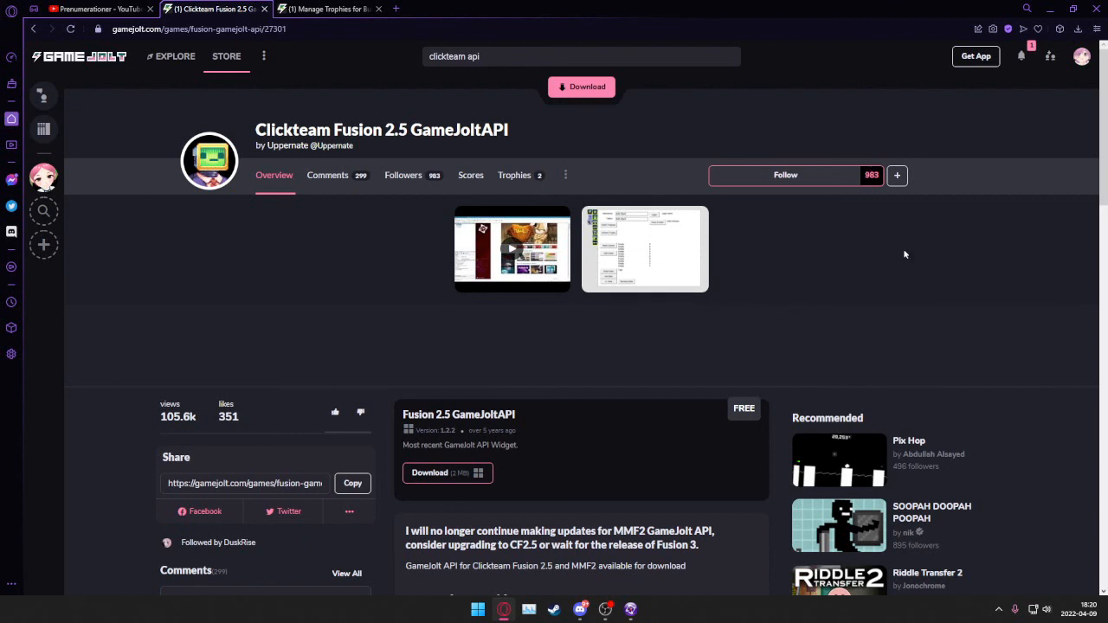
left_click(1021, 56)
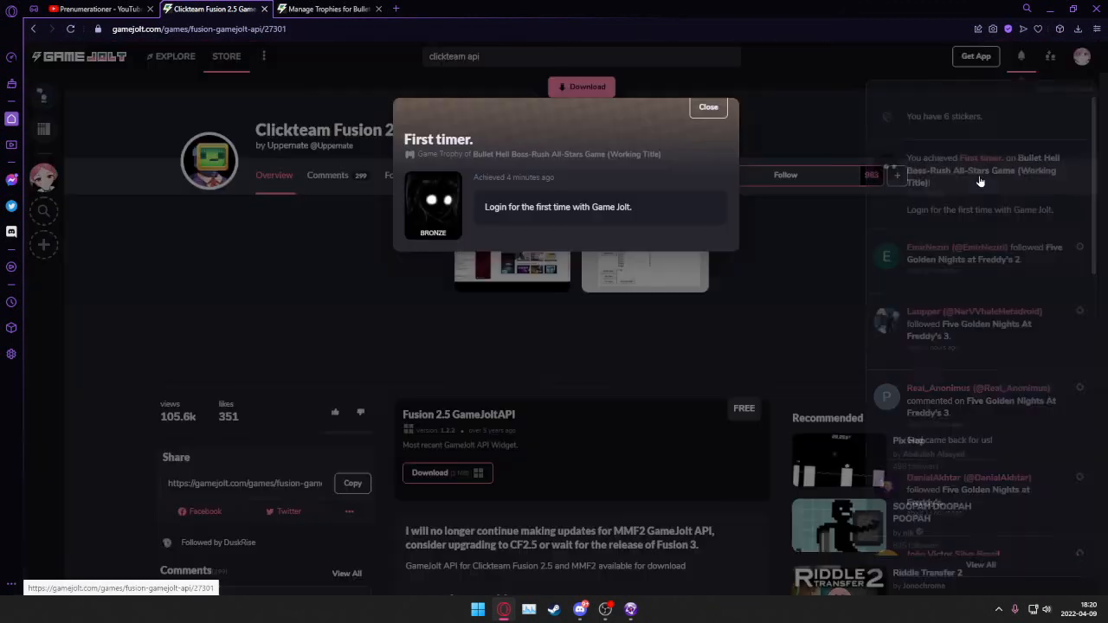
left_click(708, 106)
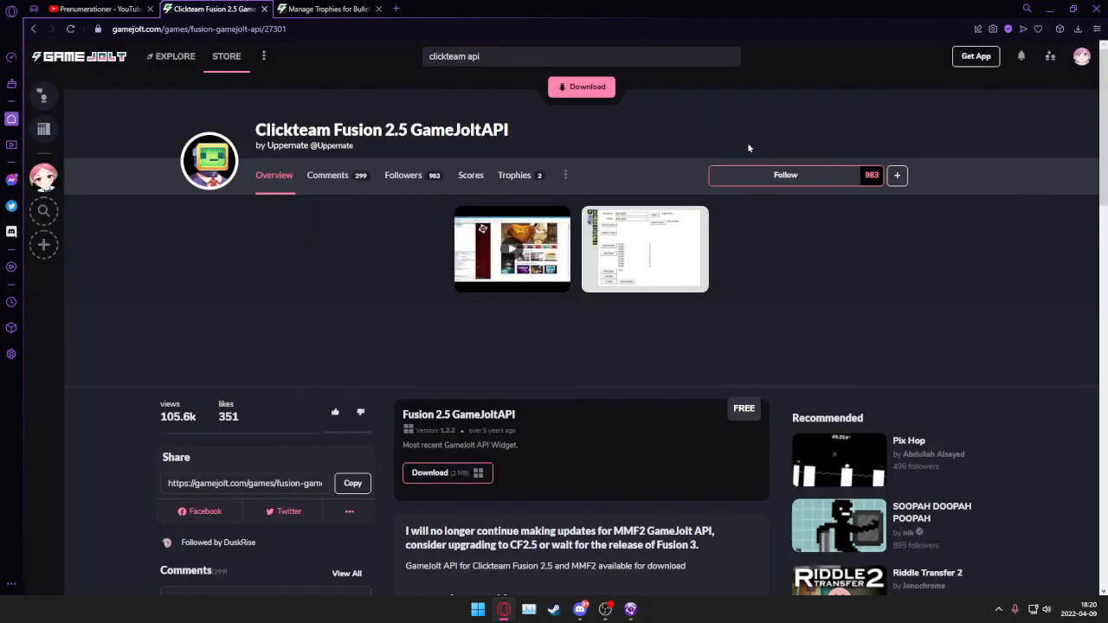
mouse_move(393, 102)
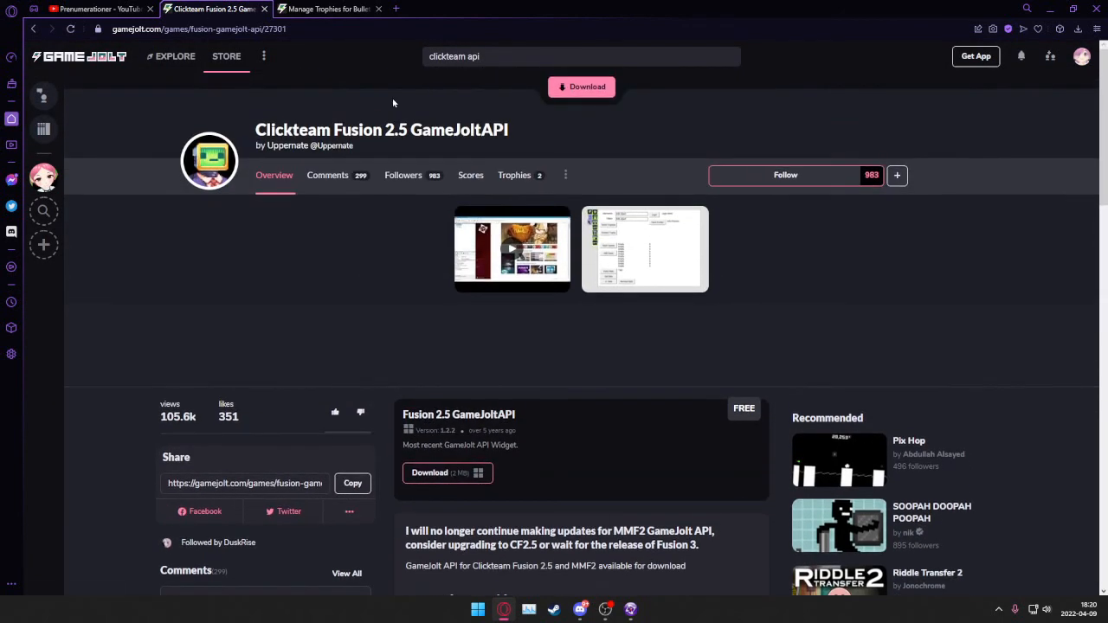